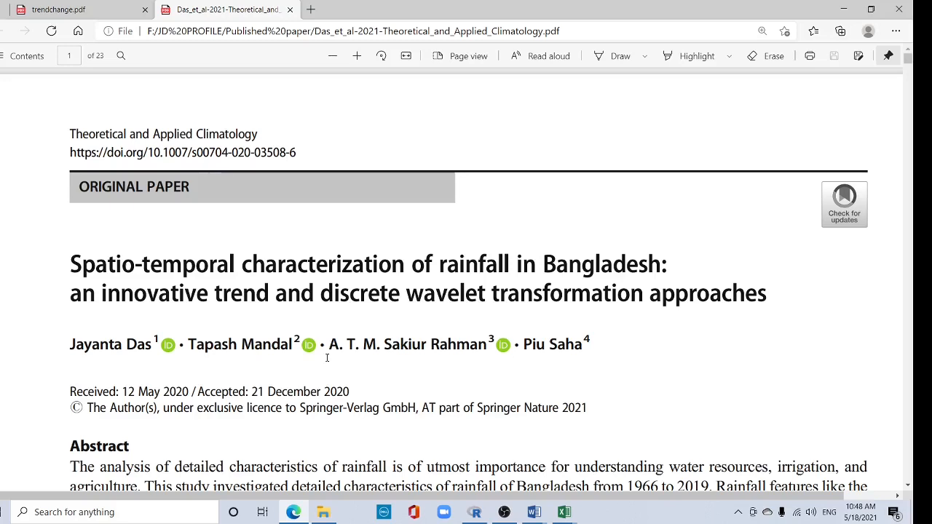
mouse_move(301, 313)
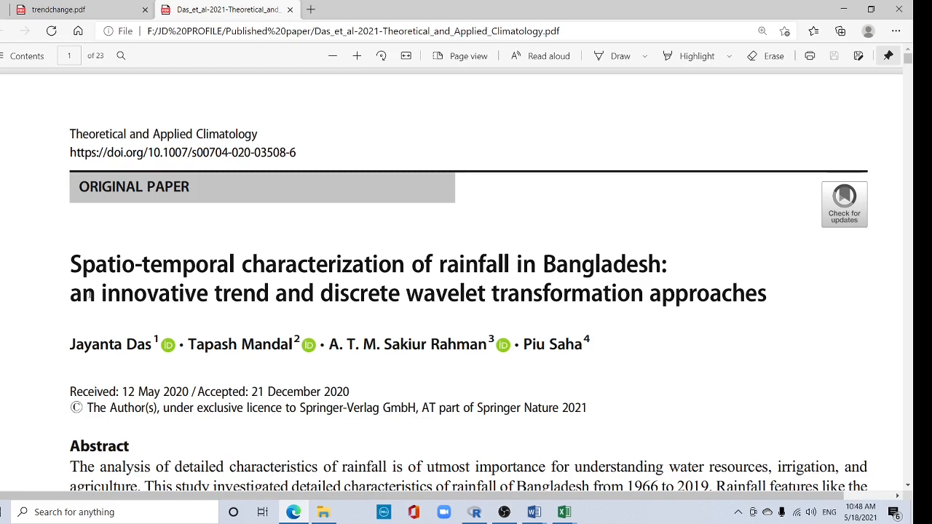
Scroll the climatology paper from its title page to the Fig. 5 ITA plots on page 10
double_click(153, 294)
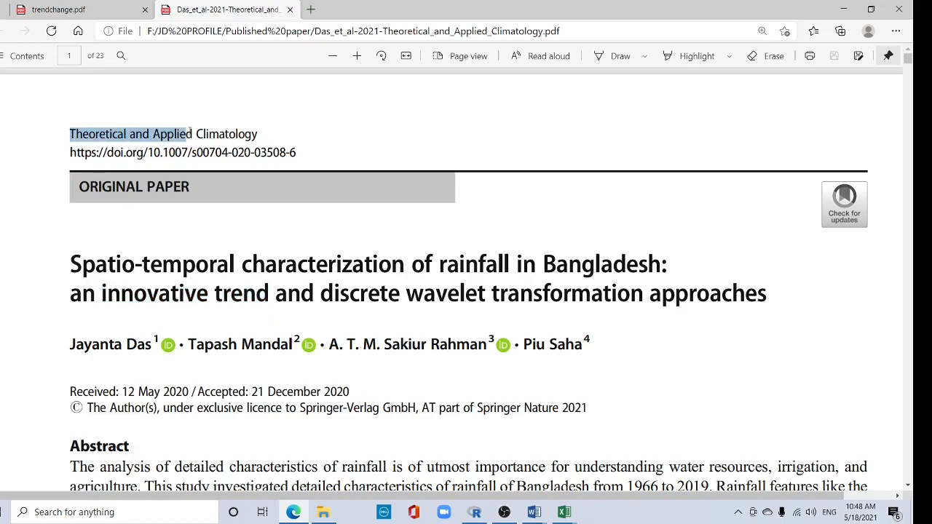
scroll(down, 3)
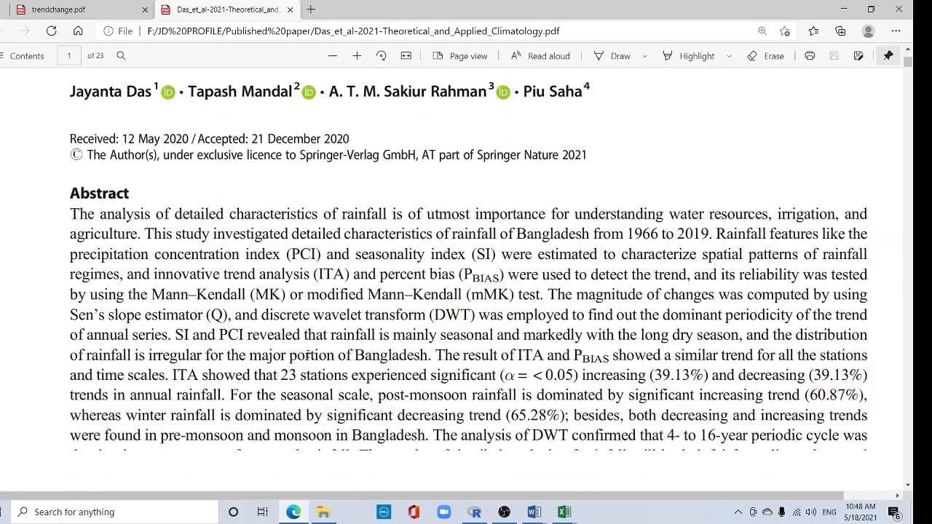
scroll(down, 3)
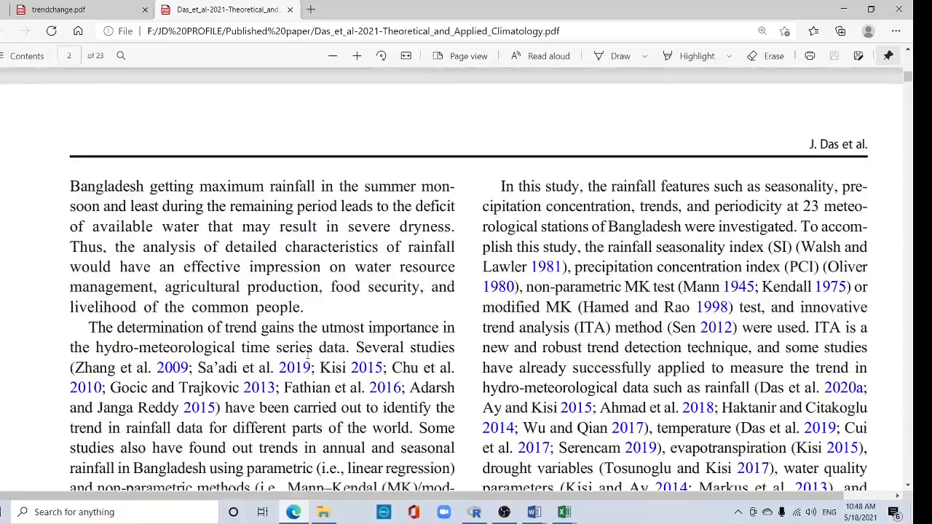
scroll(down, 3)
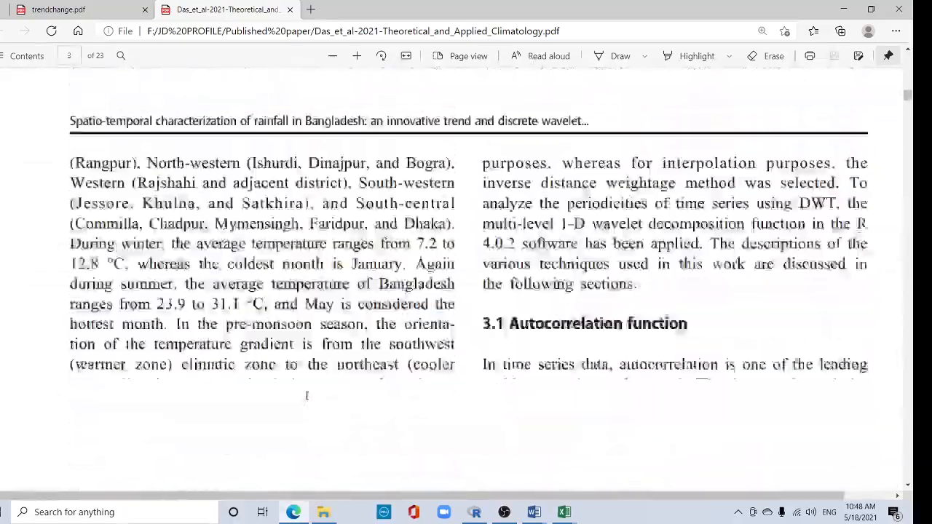
scroll(down, 3)
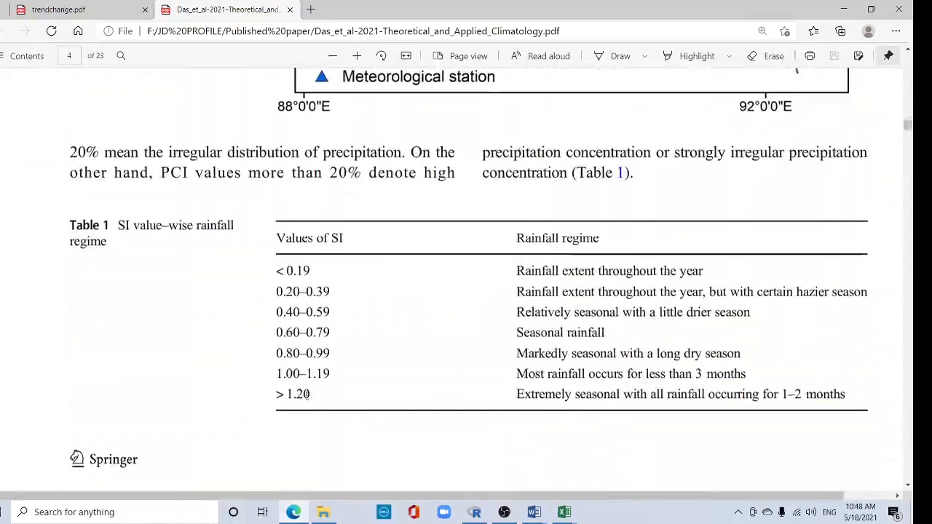
scroll(down, 3)
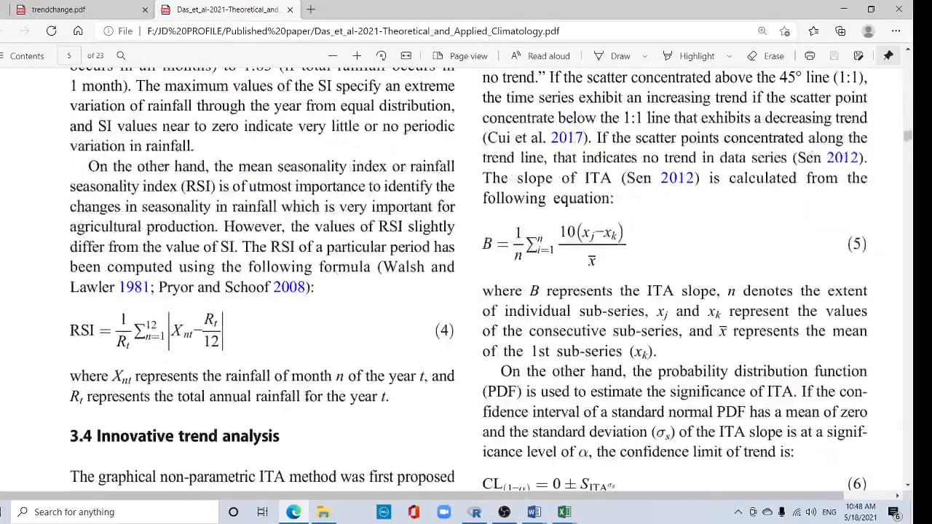
scroll(down, 3)
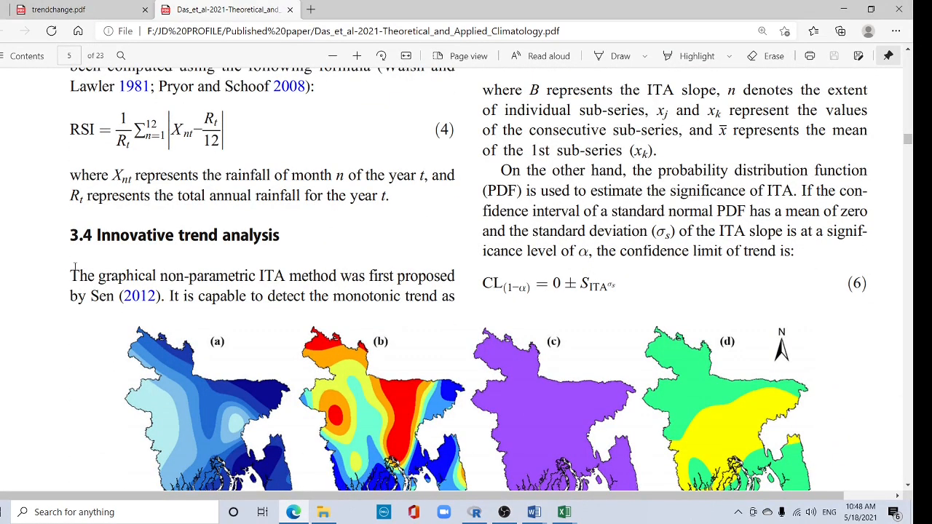
mouse_move(173, 321)
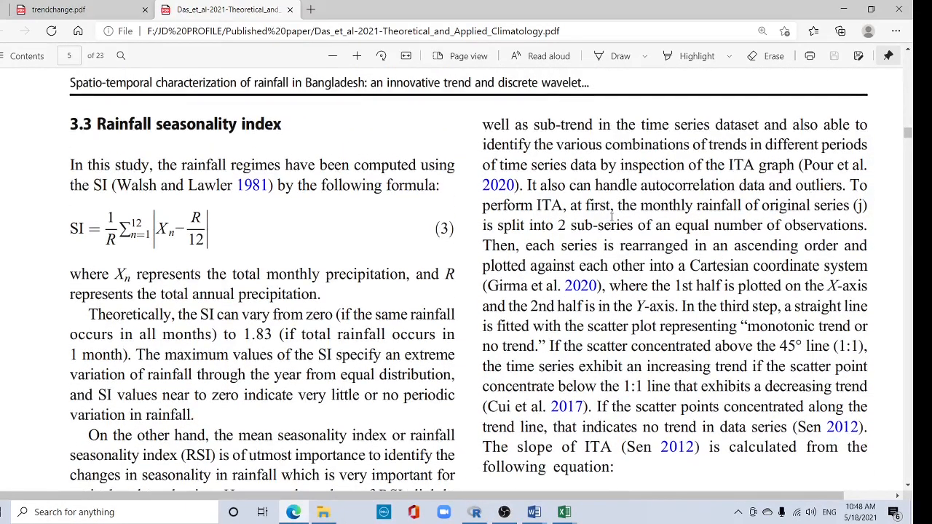
scroll(down, 3)
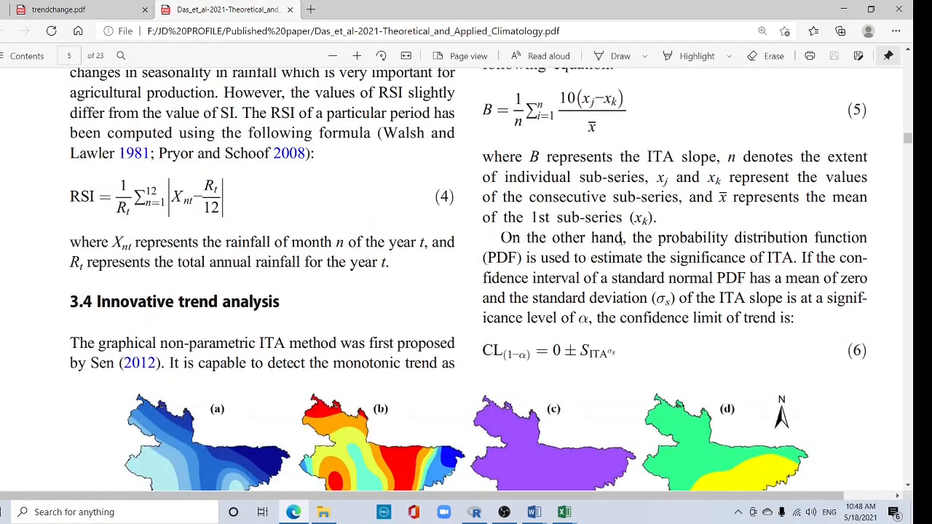
scroll(down, 3)
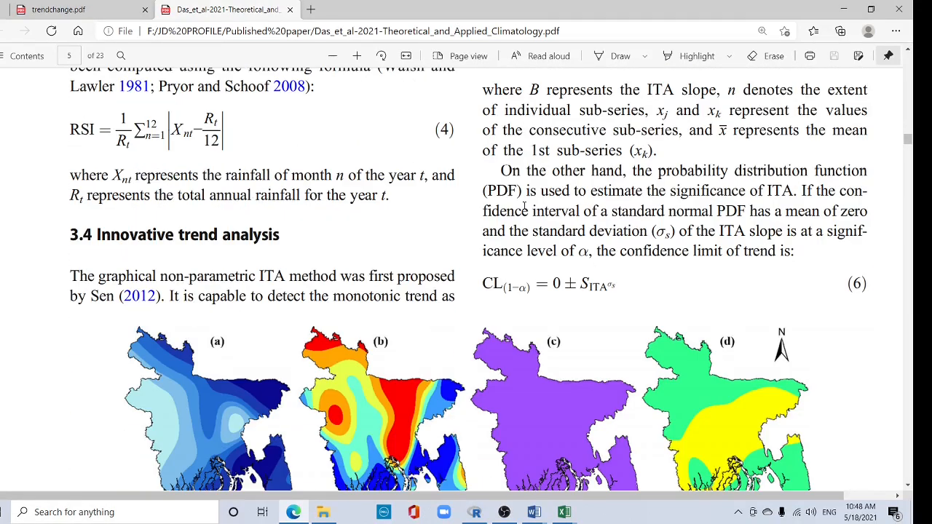
scroll(down, 3)
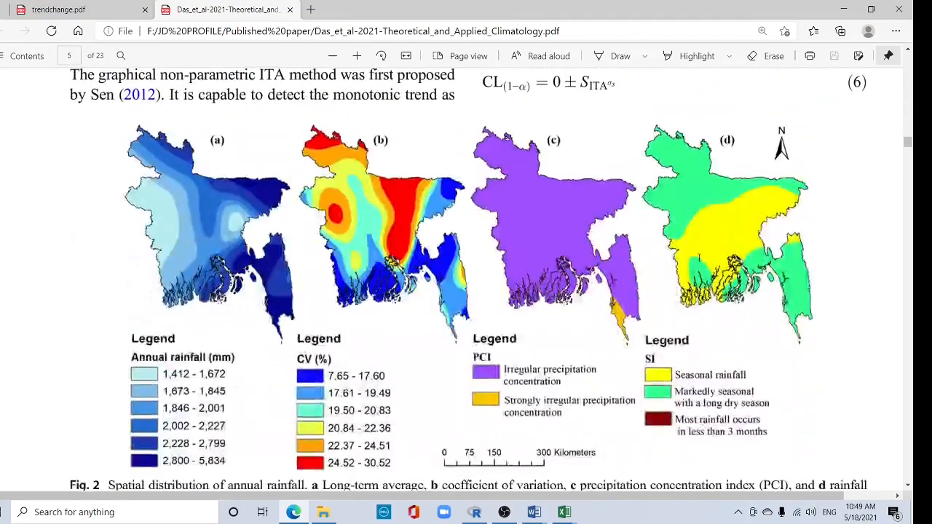
scroll(down, 3)
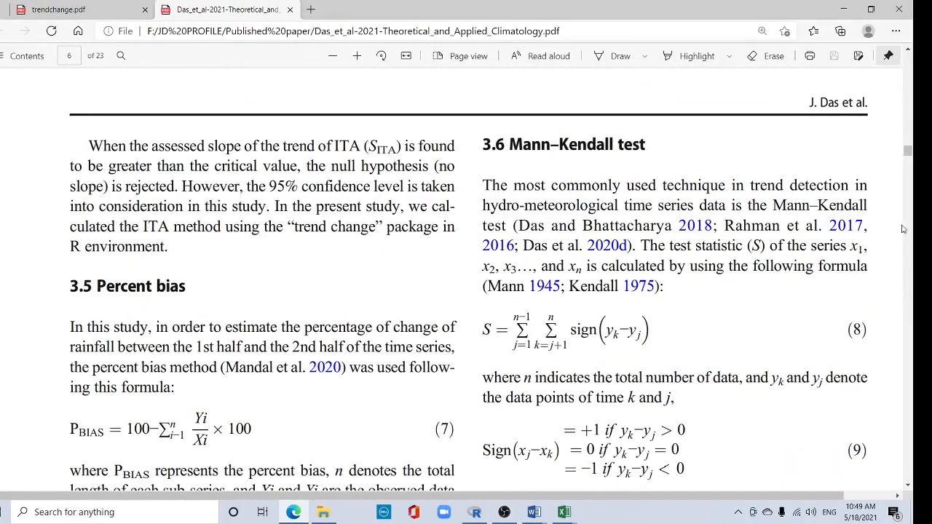
scroll(down, 3)
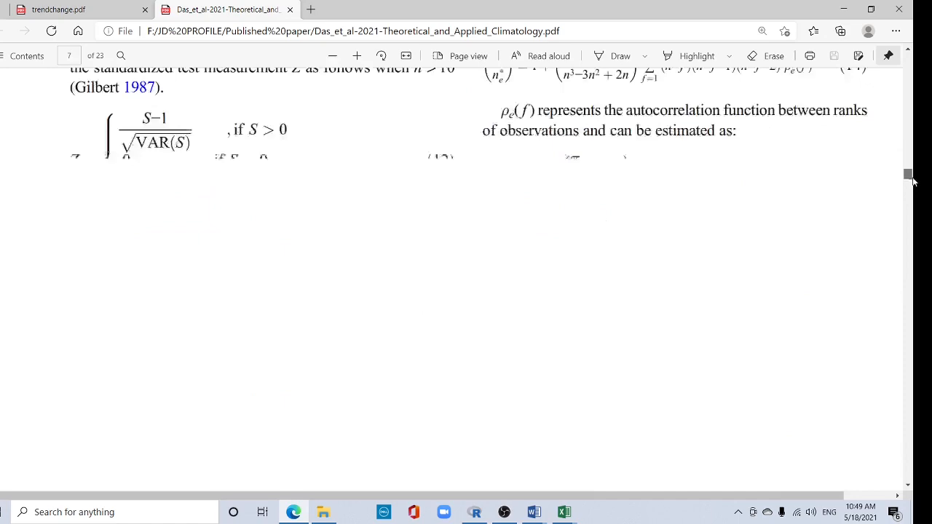
scroll(down, 3)
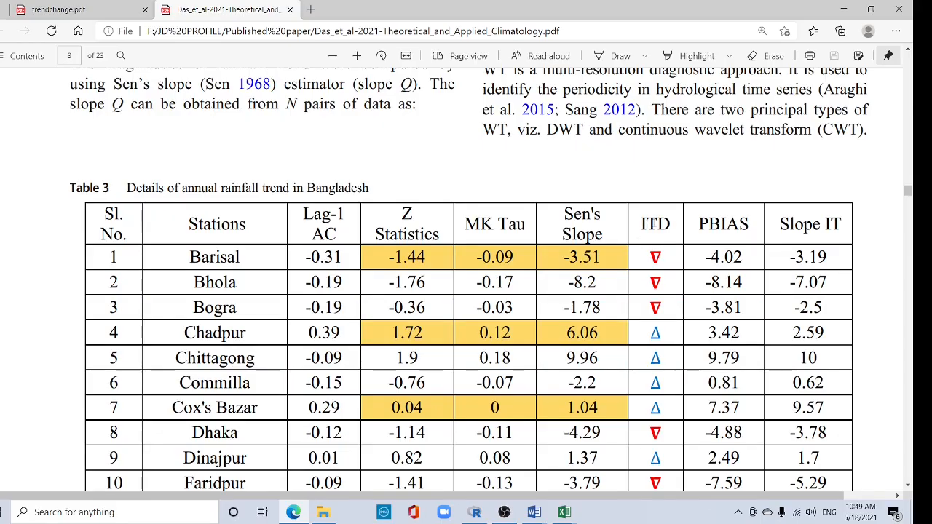
scroll(down, 3)
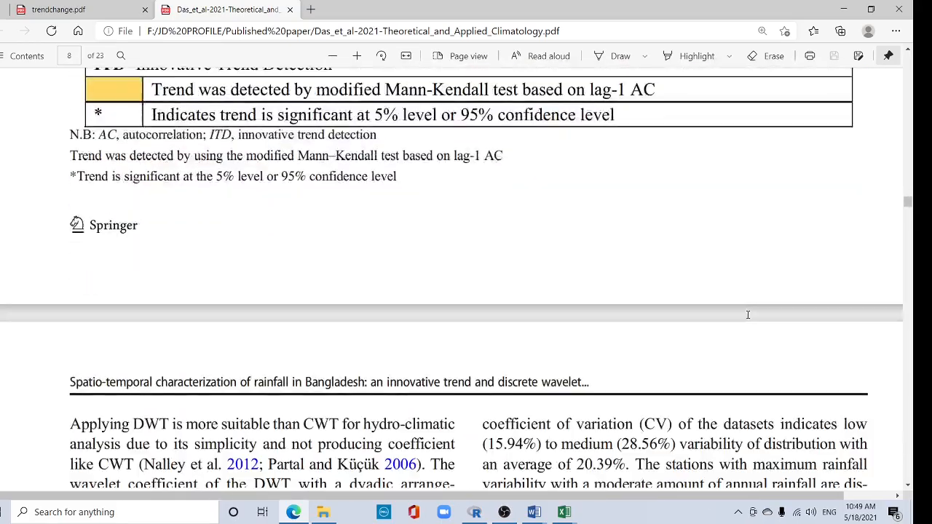
scroll(down, 3)
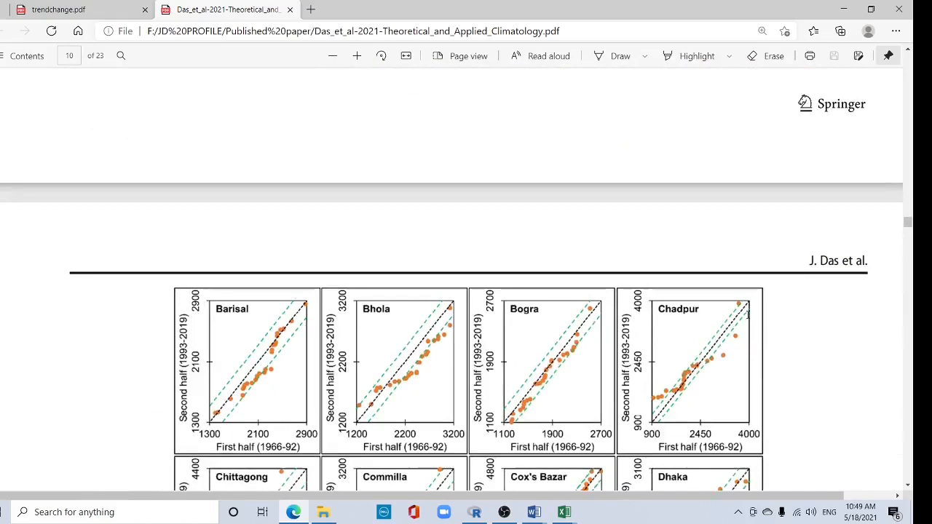
scroll(down, 3)
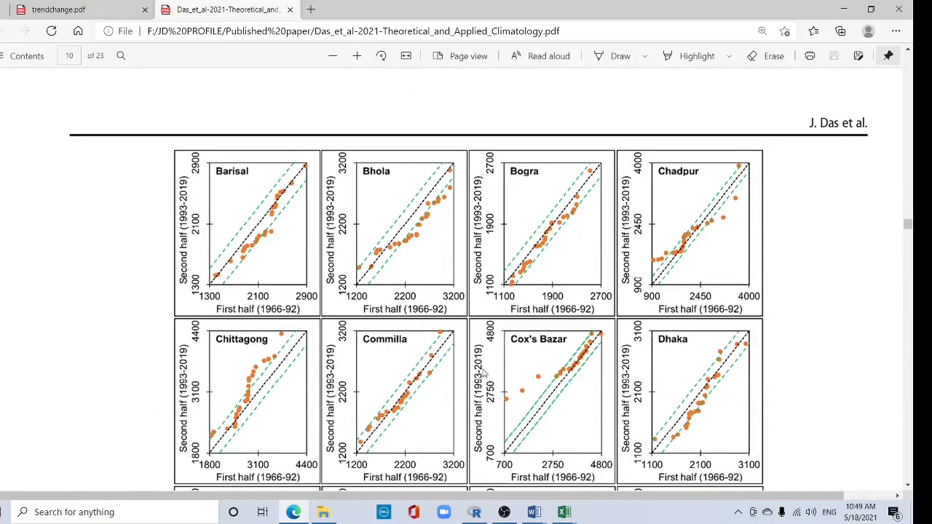
mouse_move(543, 332)
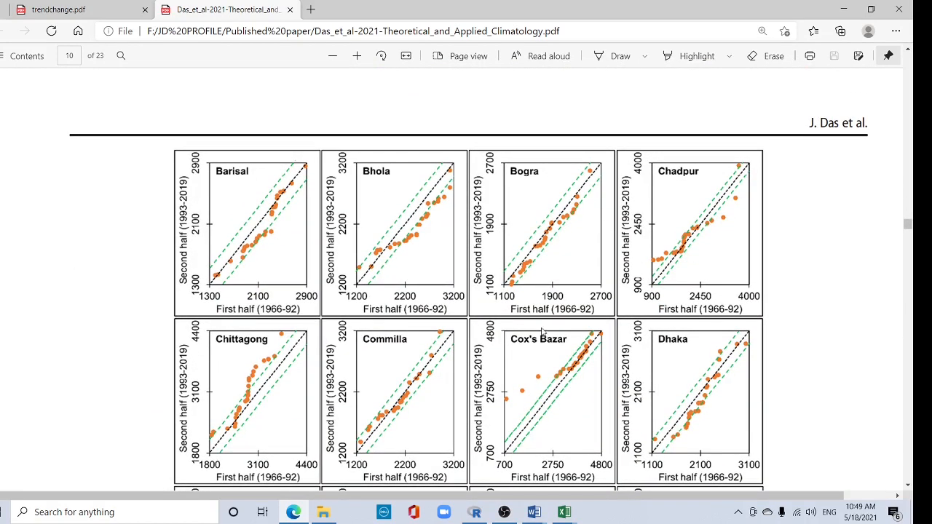
scroll(down, 3)
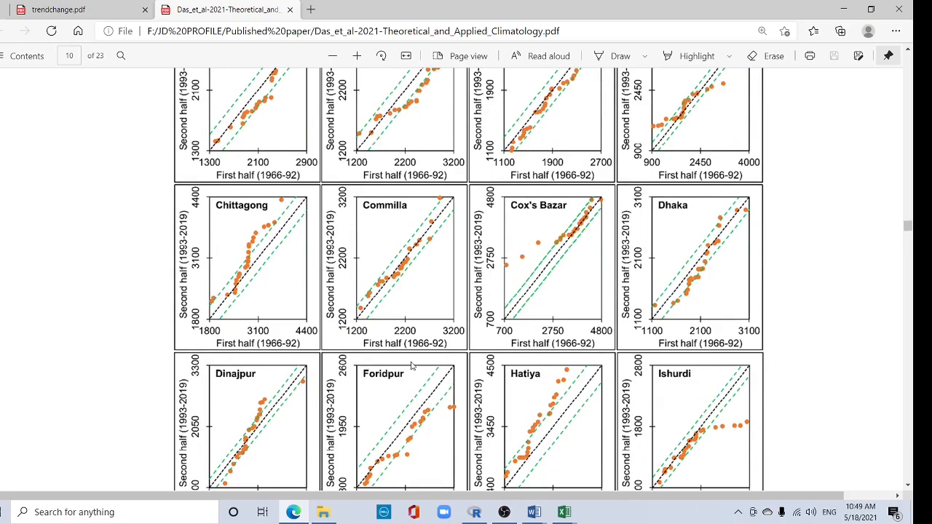
scroll(down, 3)
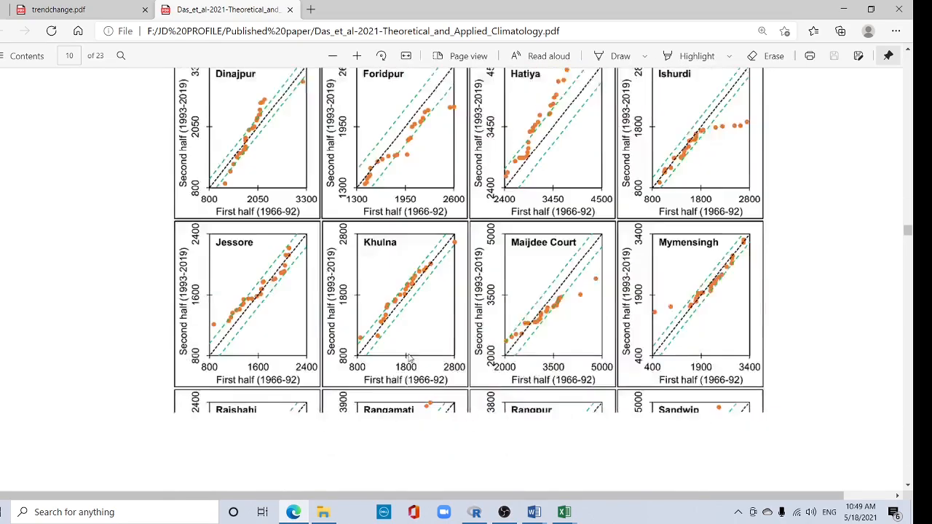
scroll(down, 3)
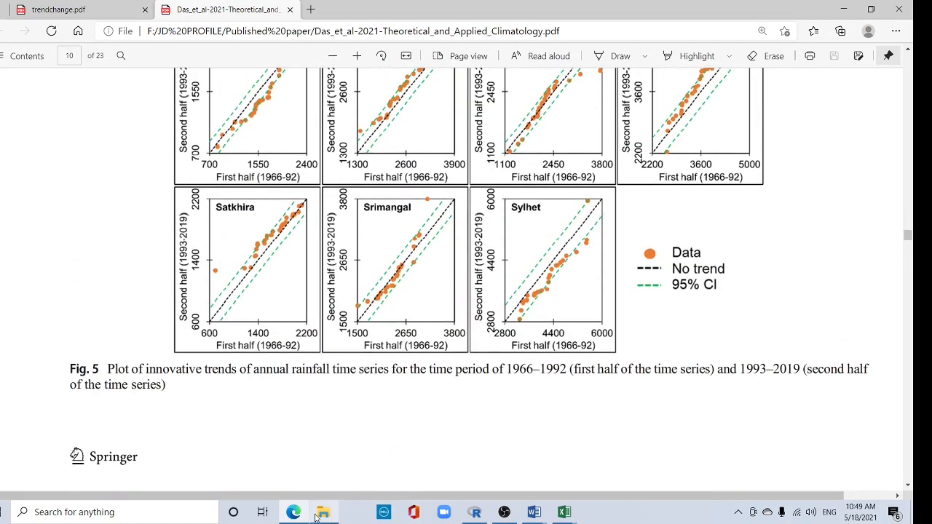
Switch to trendchange.pdf and scroll past the dfcusum, innovtrend and sqmk entries to the Index
click(72, 11)
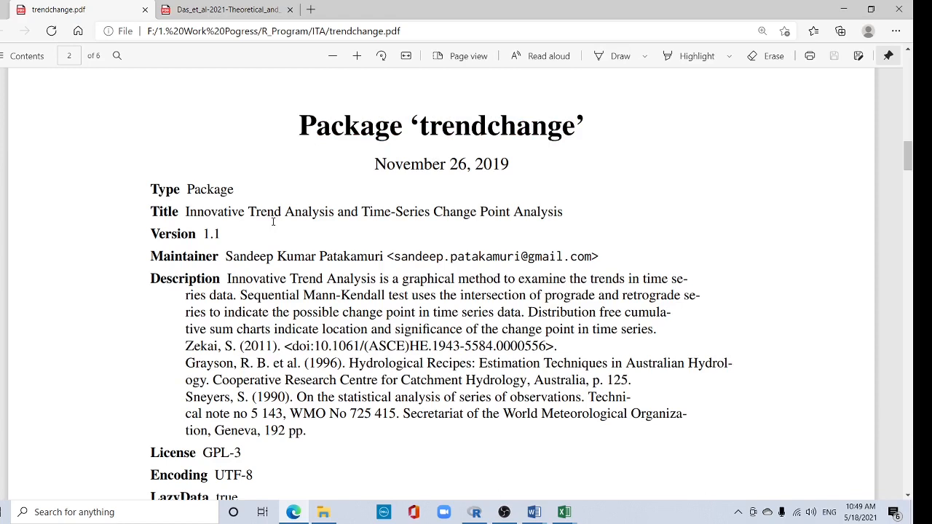
drag(225, 256, 371, 256)
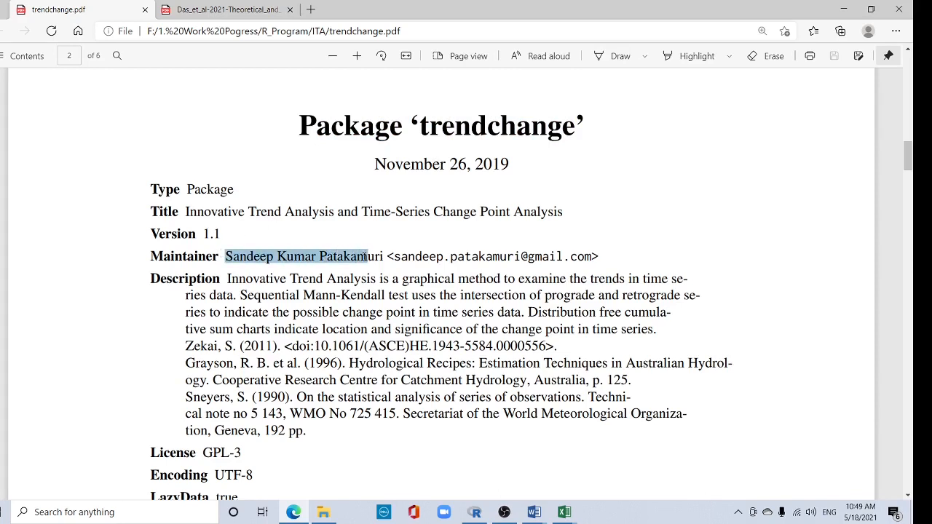
click(405, 211)
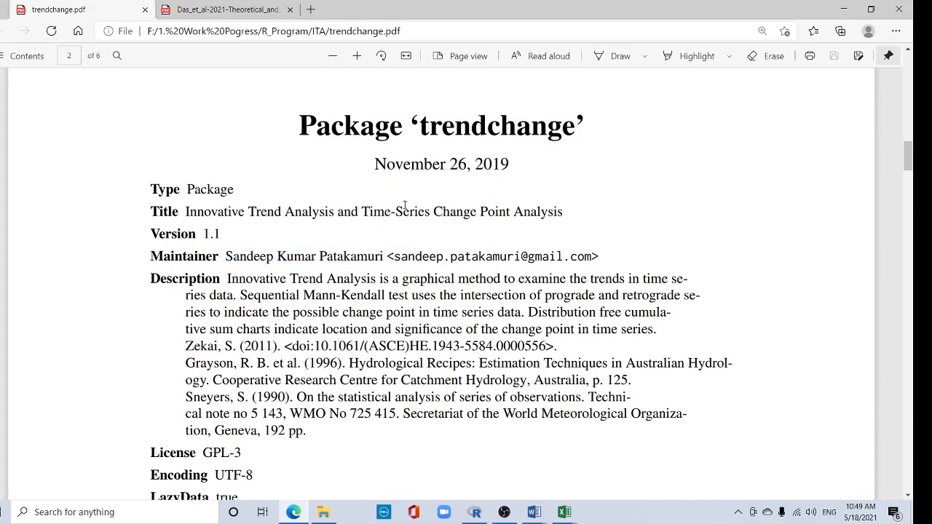
mouse_move(568, 278)
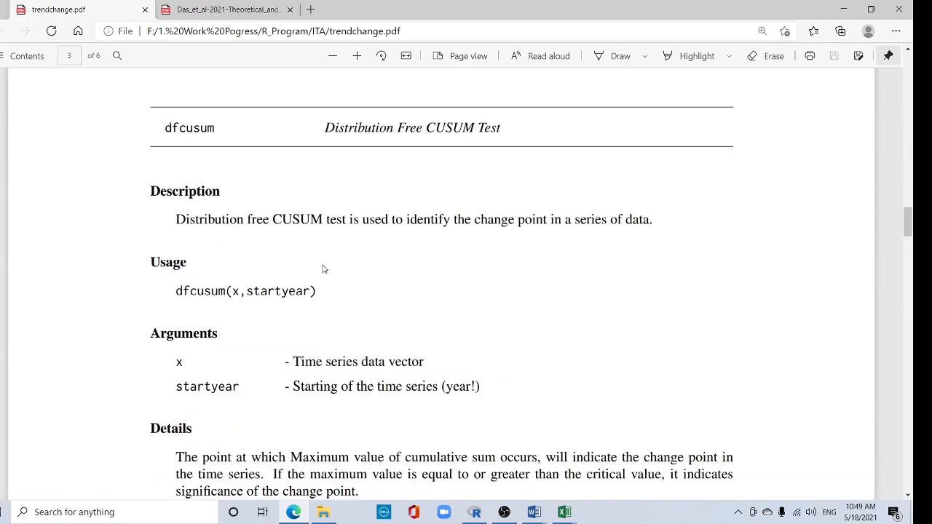
scroll(down, 3)
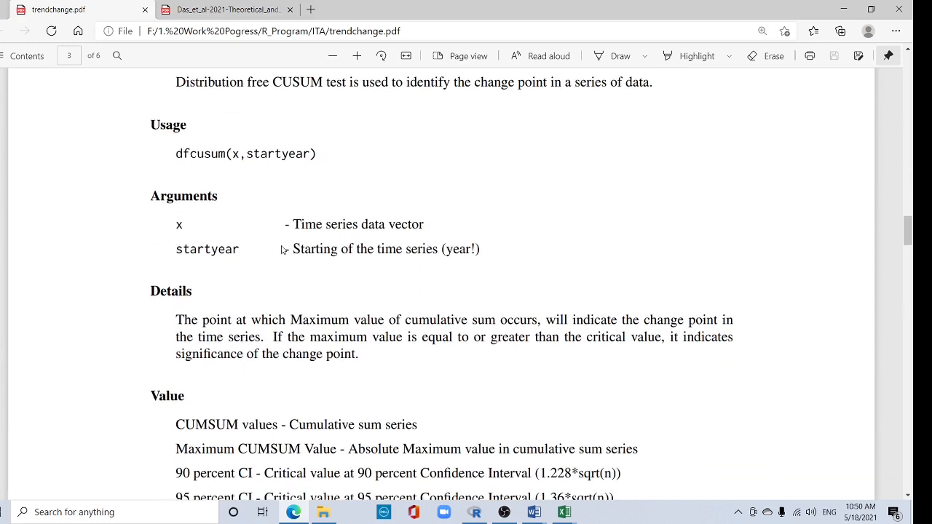
scroll(down, 3)
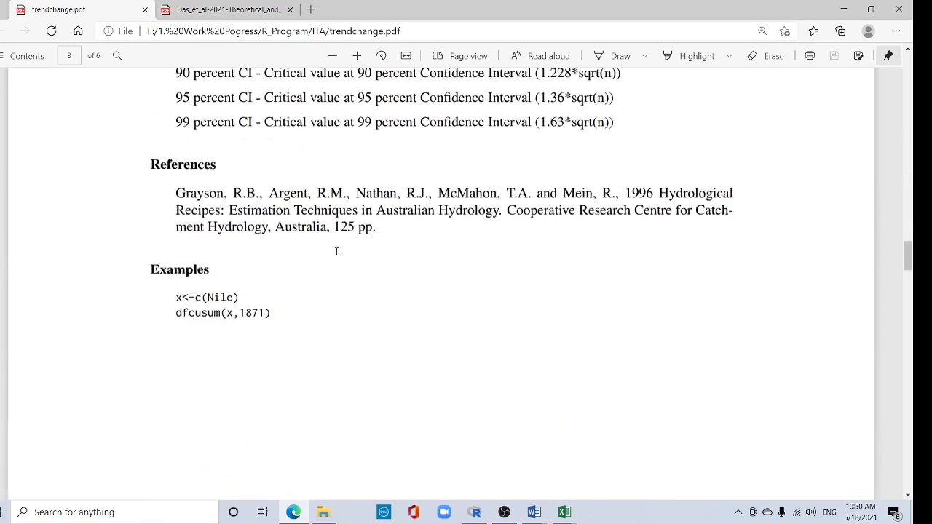
scroll(down, 3)
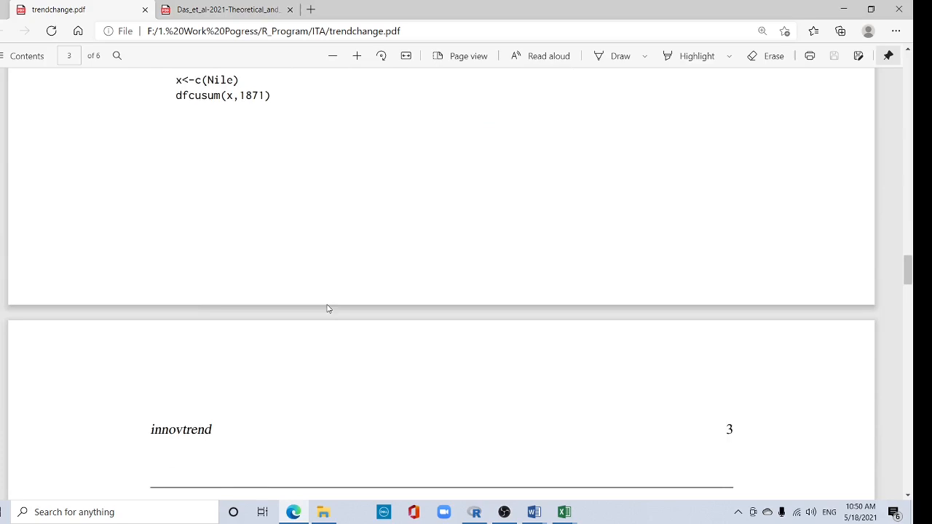
scroll(down, 3)
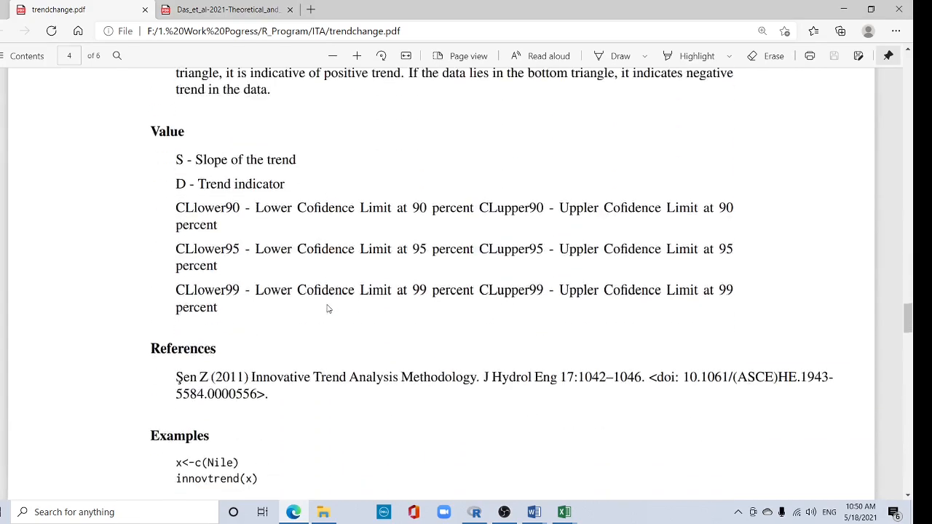
scroll(down, 3)
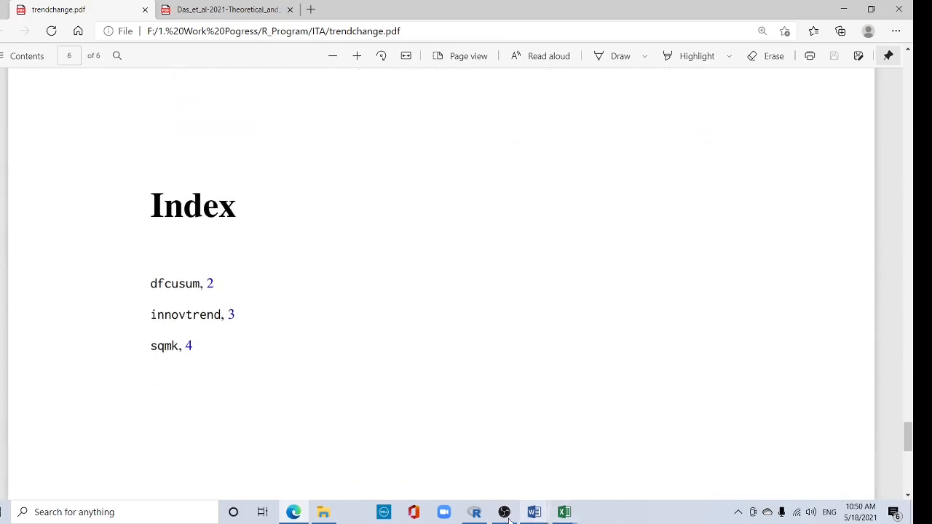
Type install.packages("trendchange") above library(trendchange) in the R Editor
click(474, 512)
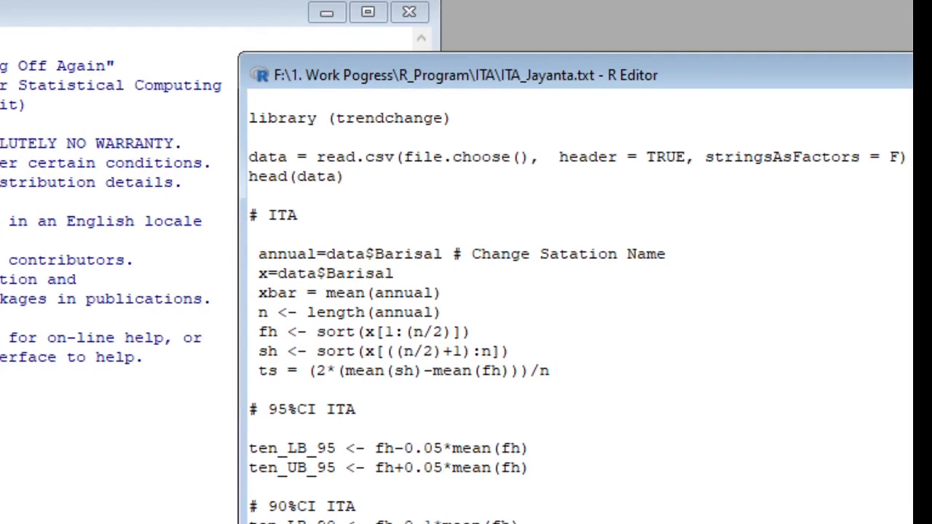
text(install.)
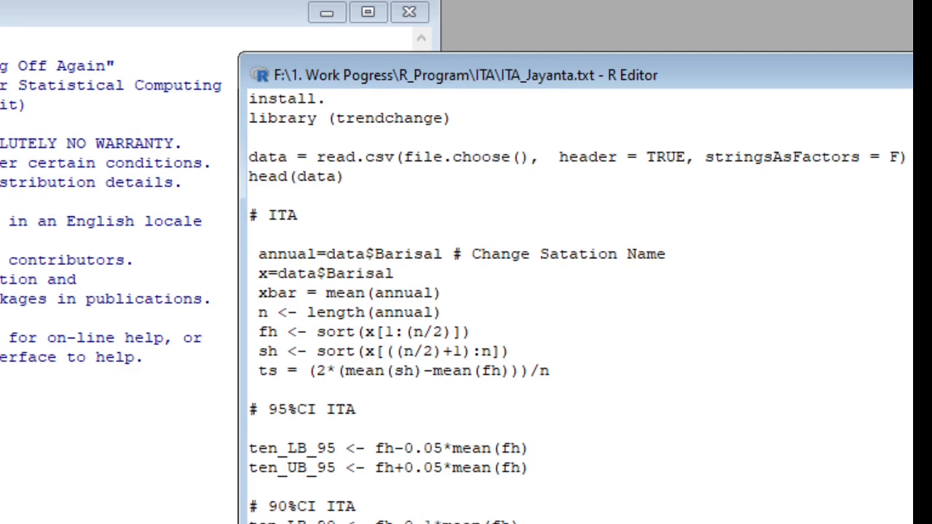
text(packag)
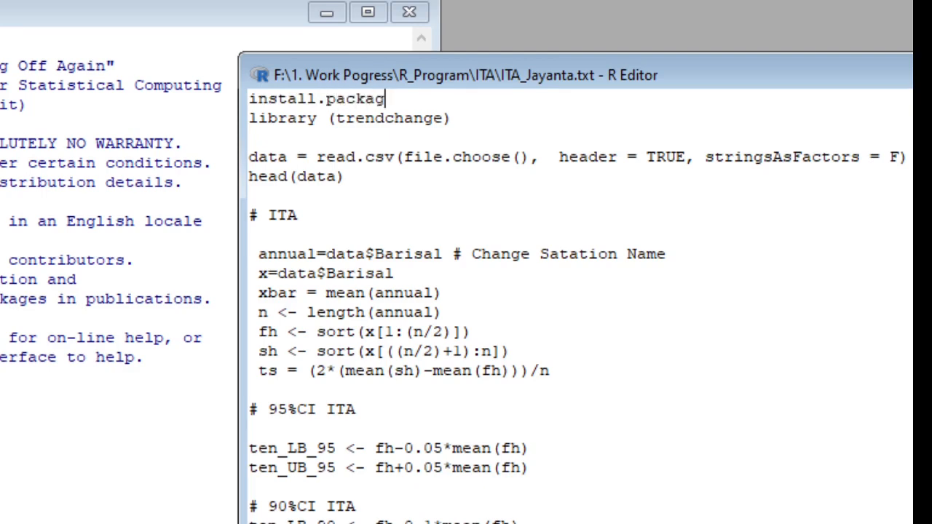
text(es)
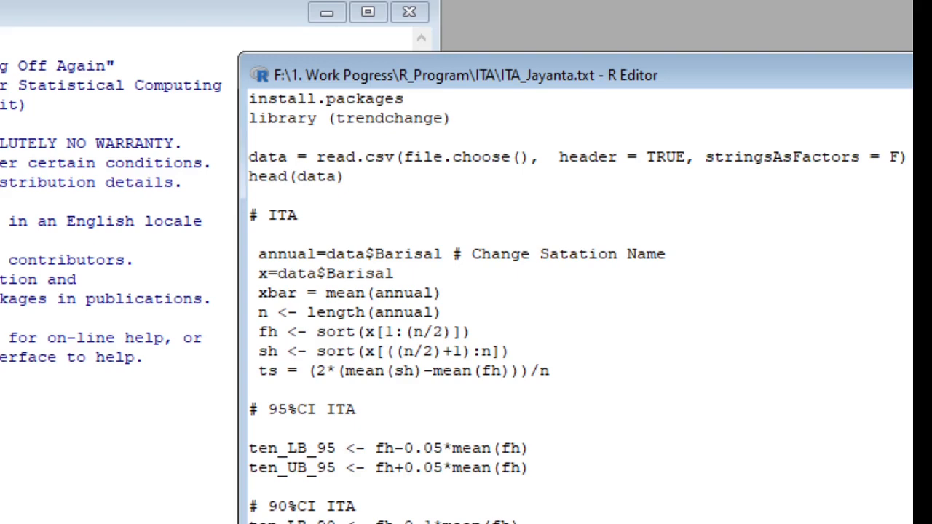
text(()
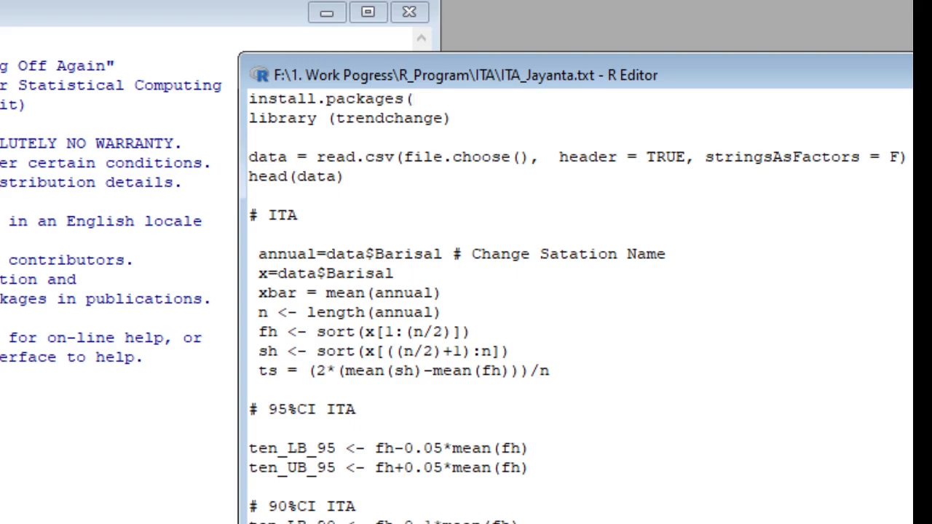
text("tren)
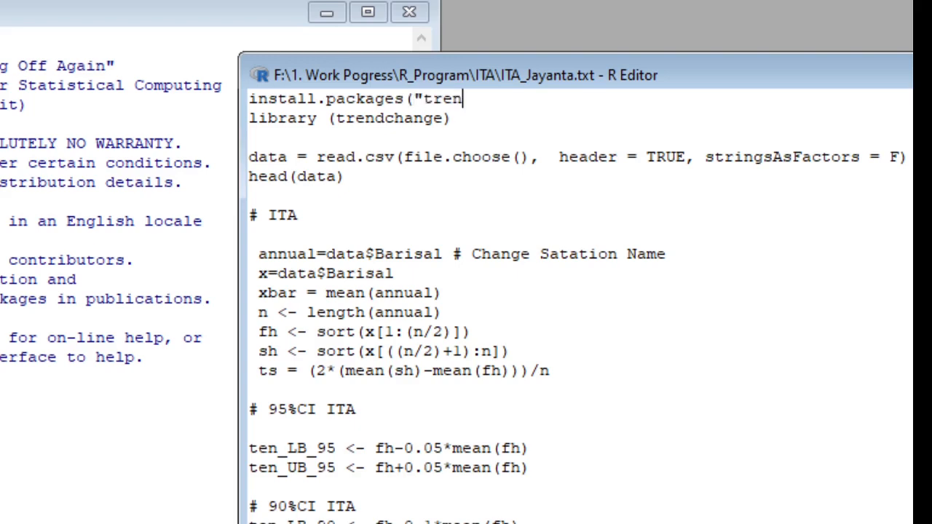
text(dchange)
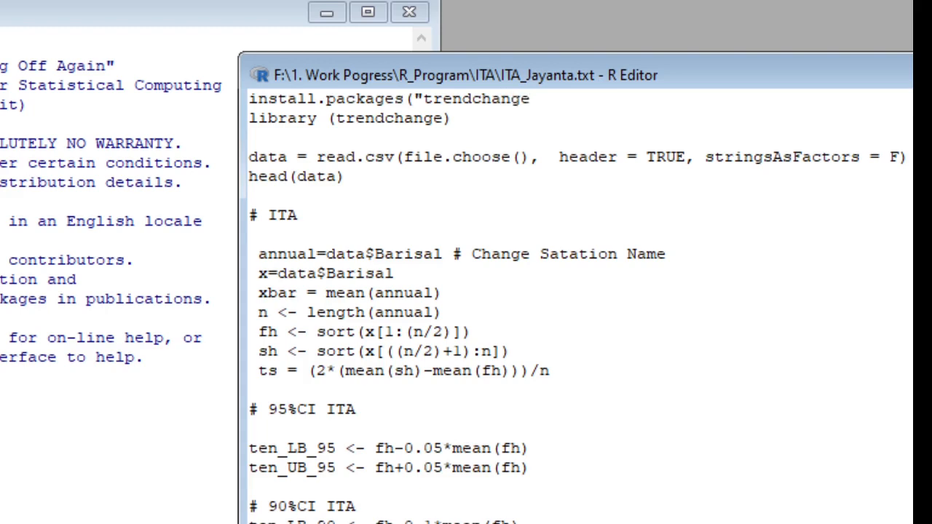
text("))
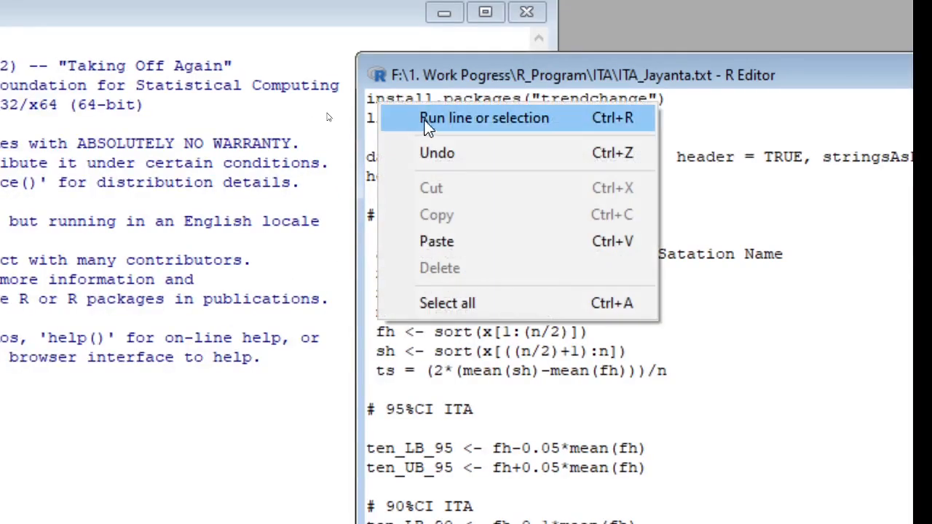
Install trendchange from the Australia (Melbourne 2) CRAN mirror and load it
click(485, 118)
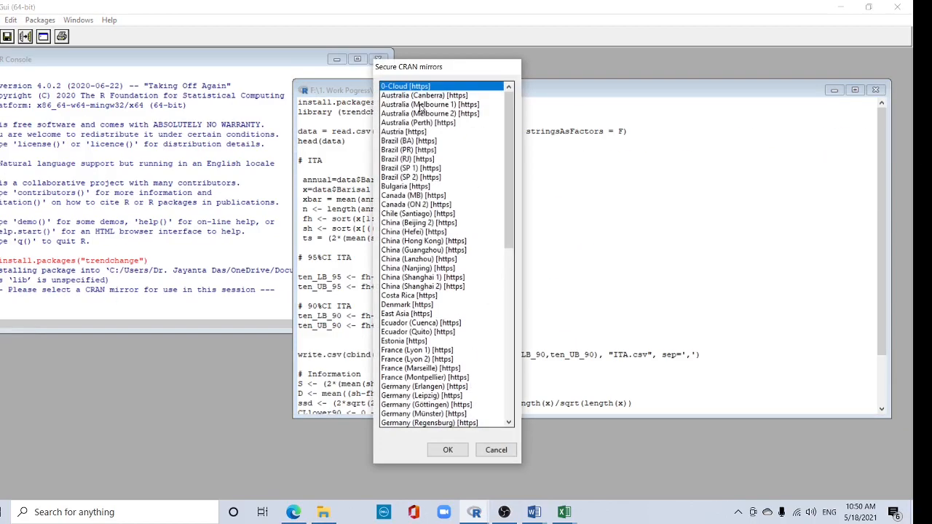
click(440, 114)
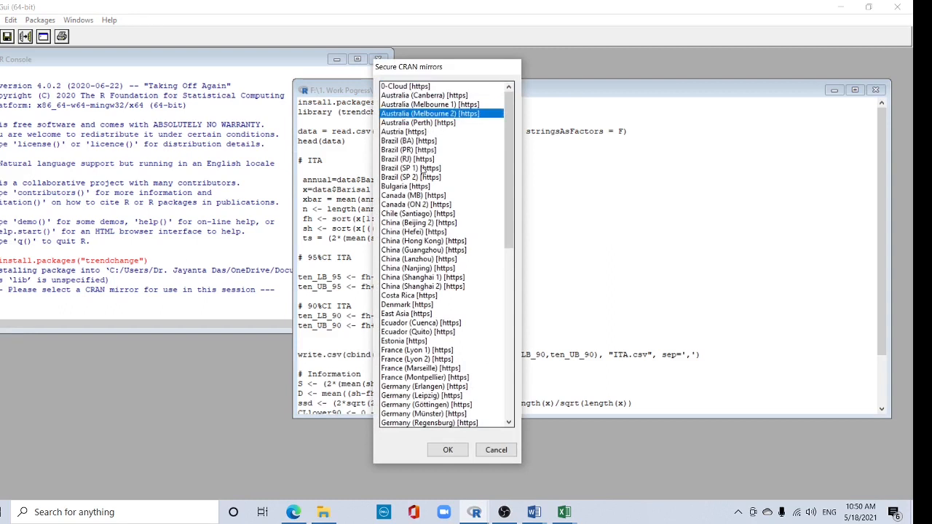
click(448, 450)
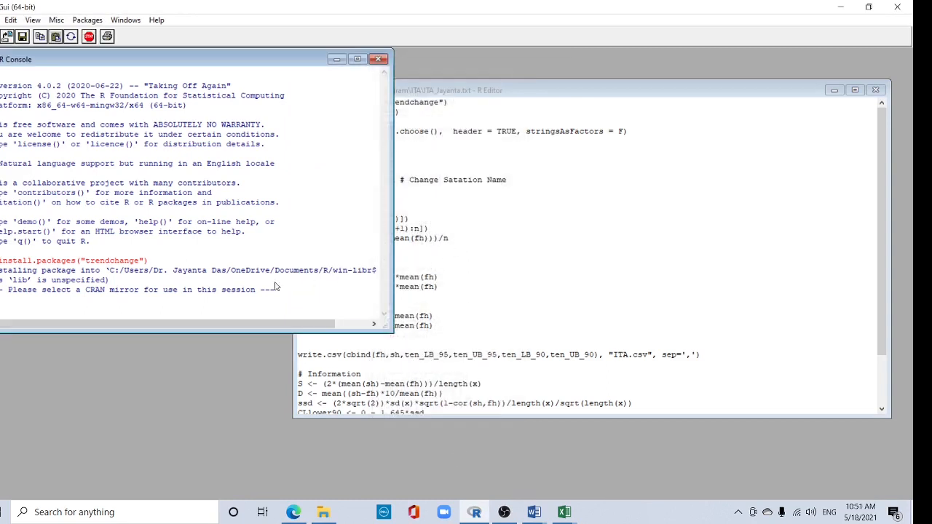
mouse_move(247, 289)
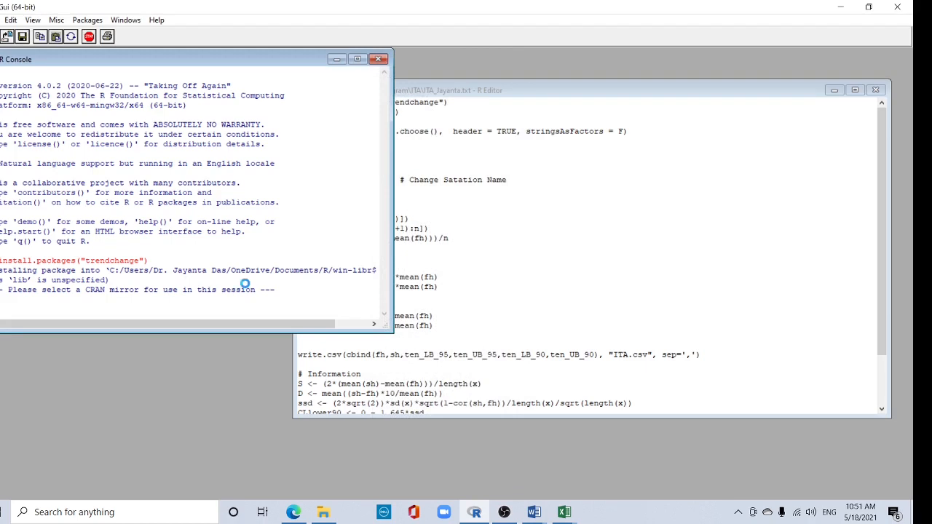
mouse_move(247, 288)
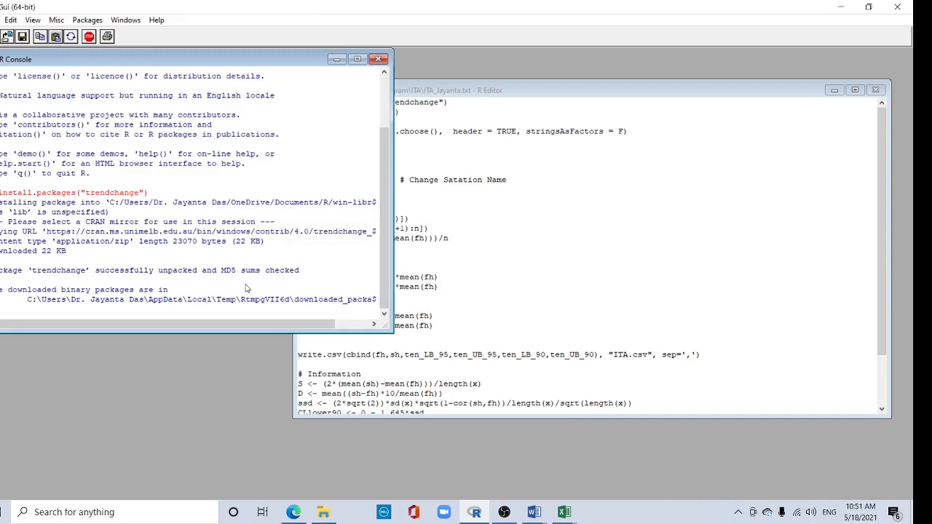
mouse_move(266, 277)
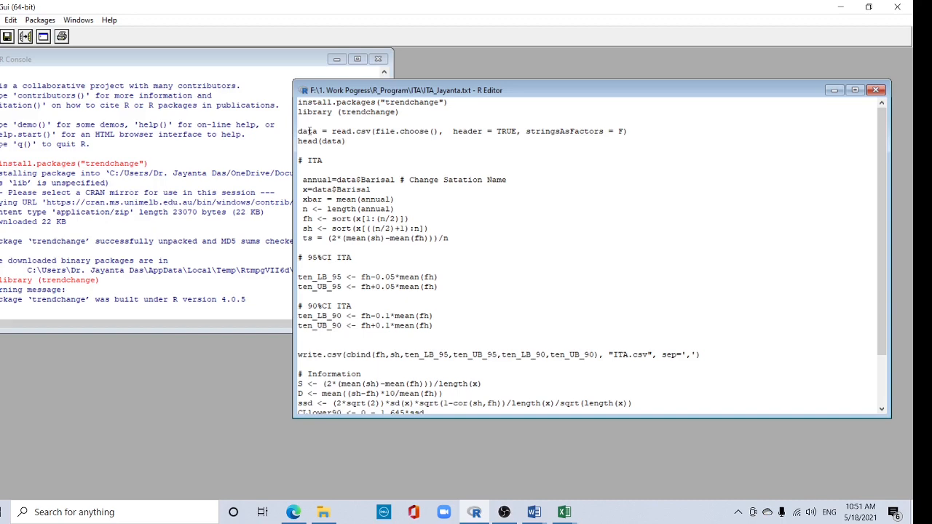
right_click(309, 133)
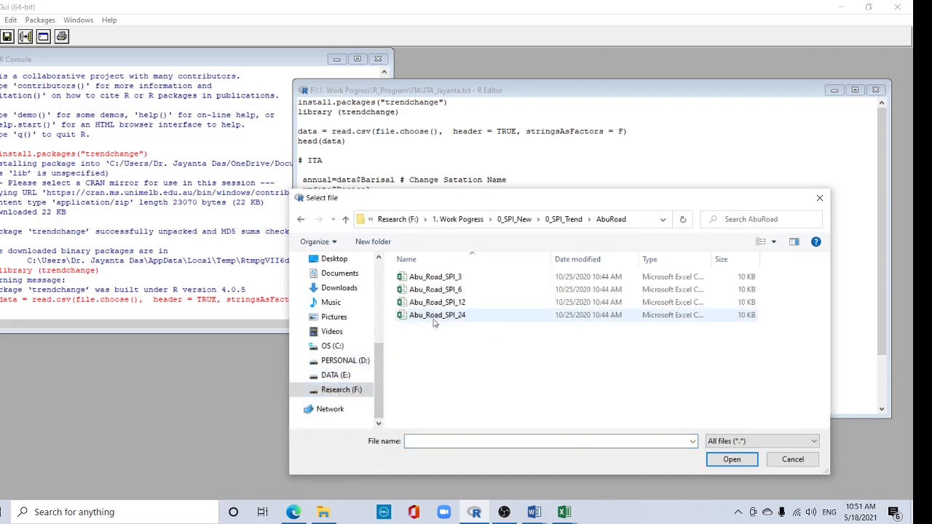
Load the Abu_Road_SPI_24 CSV into data through the file picker
click(437, 314)
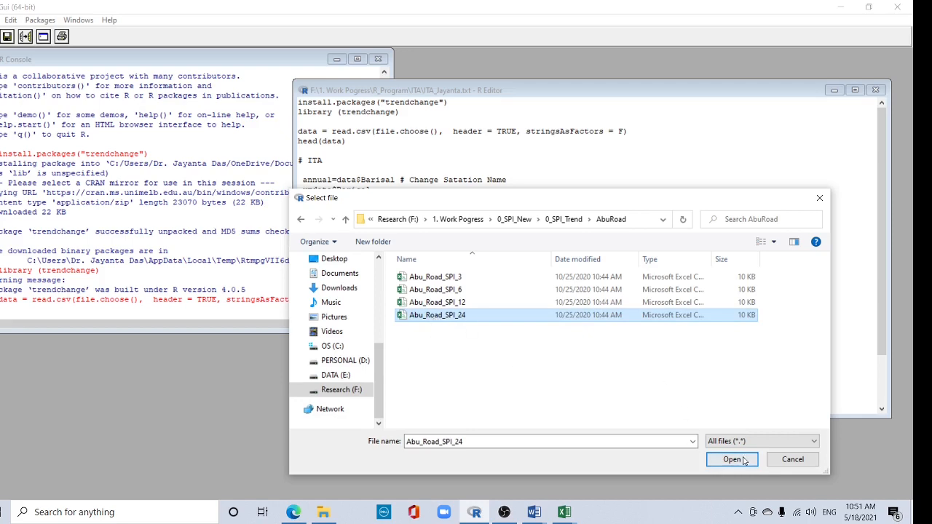
click(731, 460)
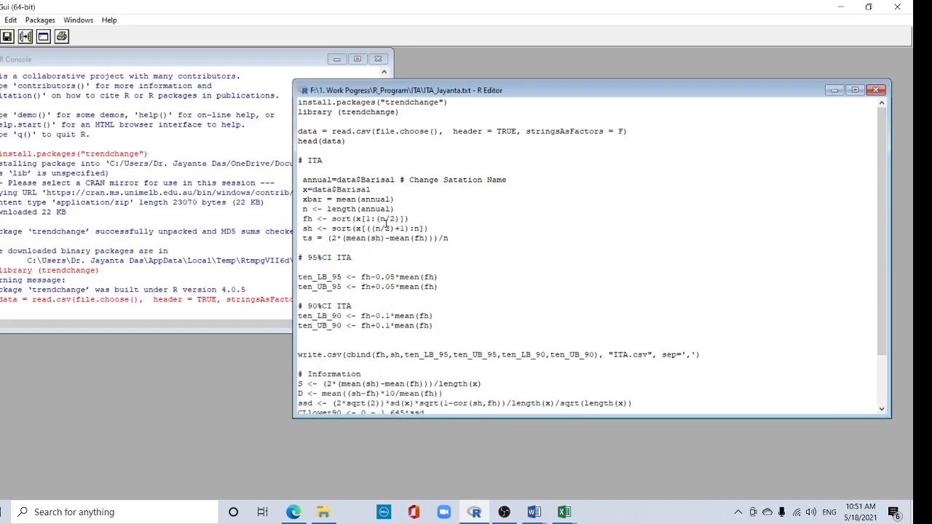
right_click(306, 145)
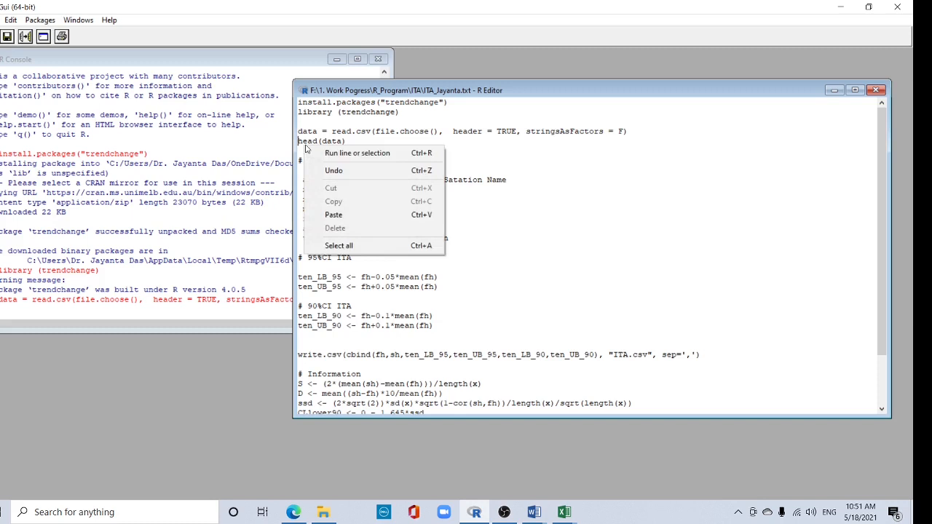
Run head(data) to show the first six AbuRoad values
click(358, 153)
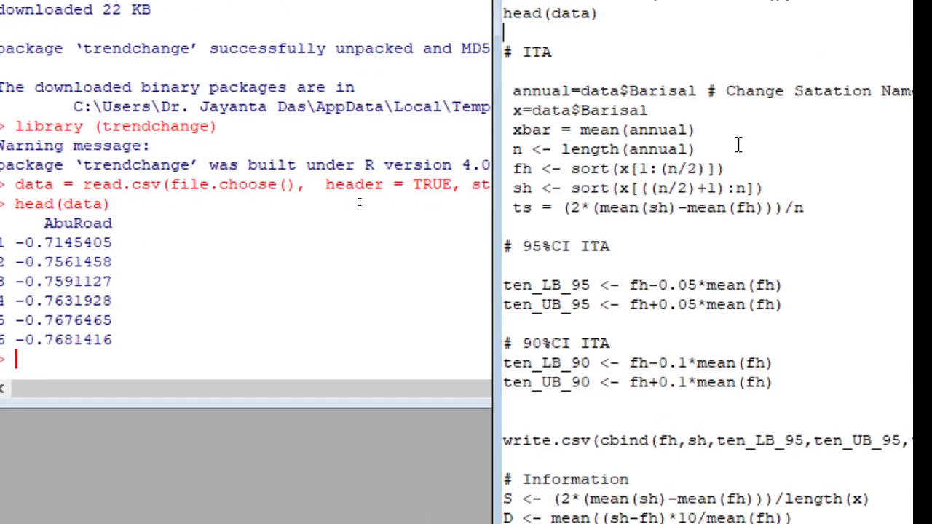
click(688, 91)
text(A)
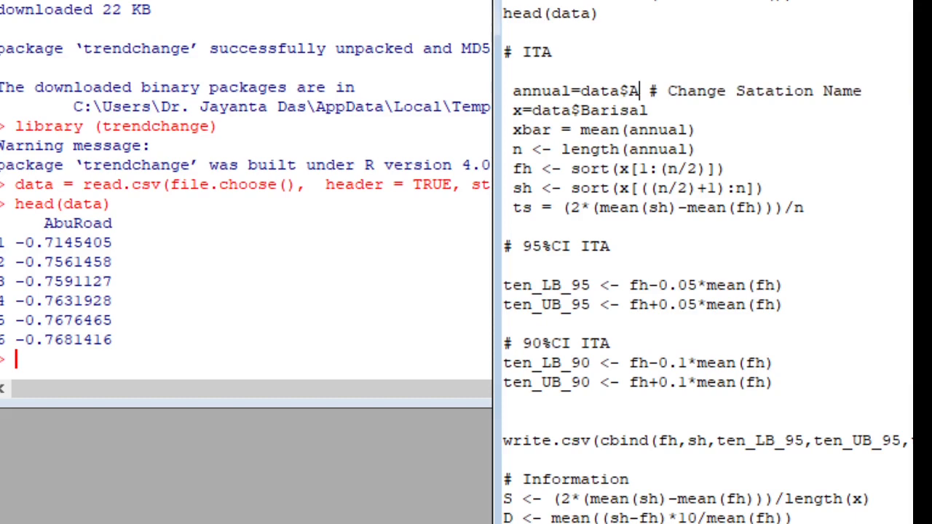
Replace Barisal with AbuRoad in the annual= and x= data lines
text(bu)
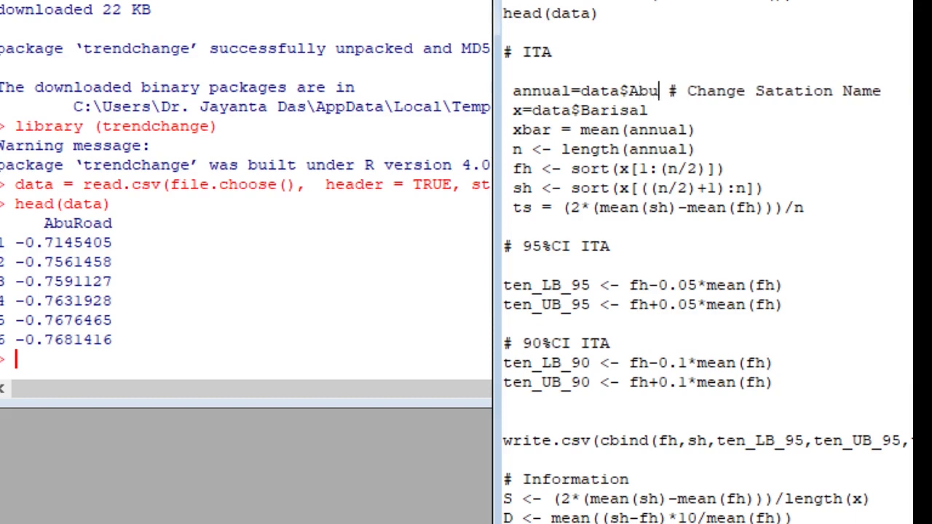
text(Road)
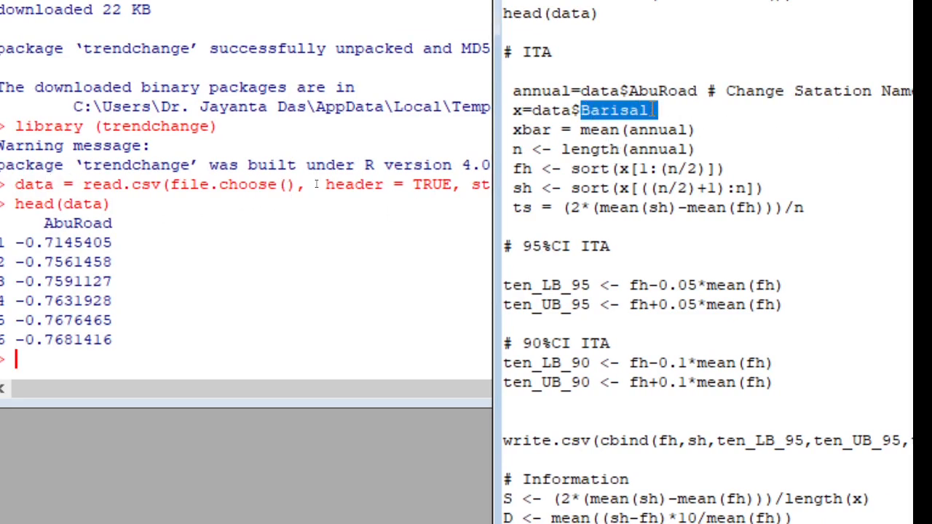
text(Ab)
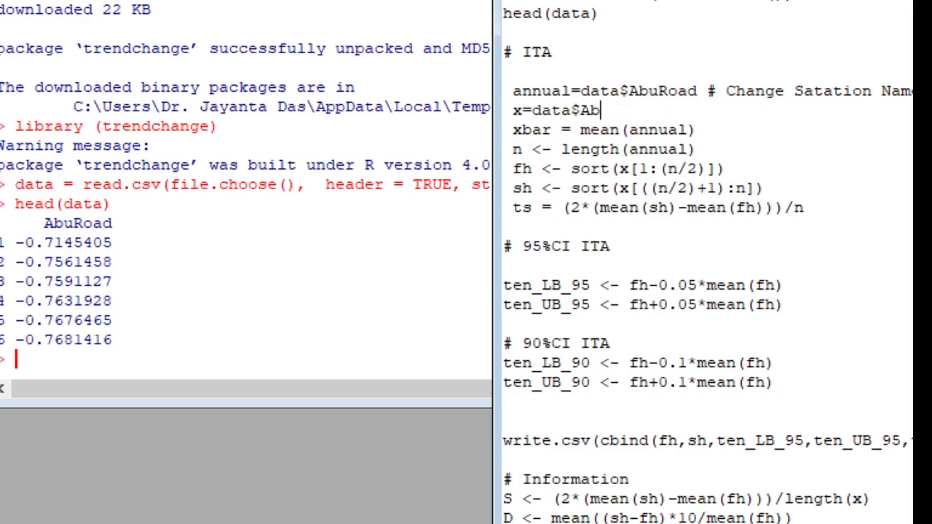
text(uRoad)
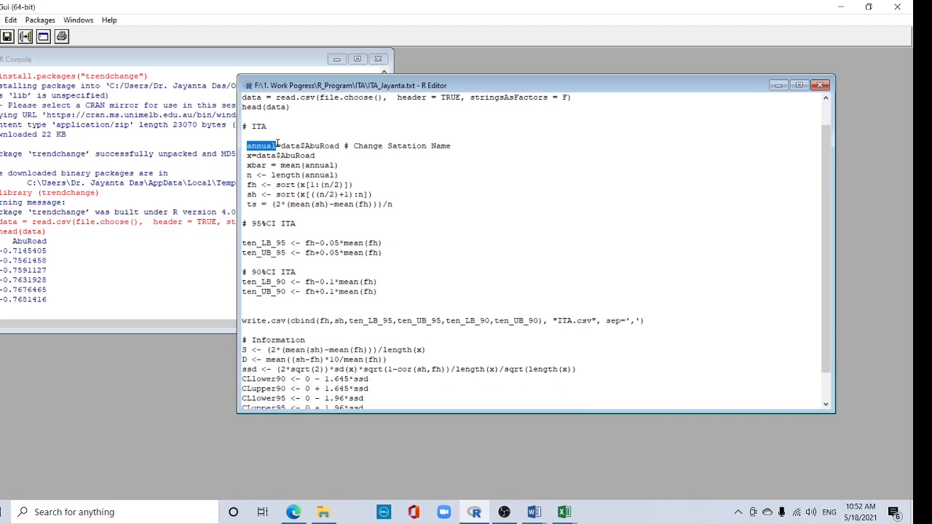
click(267, 146)
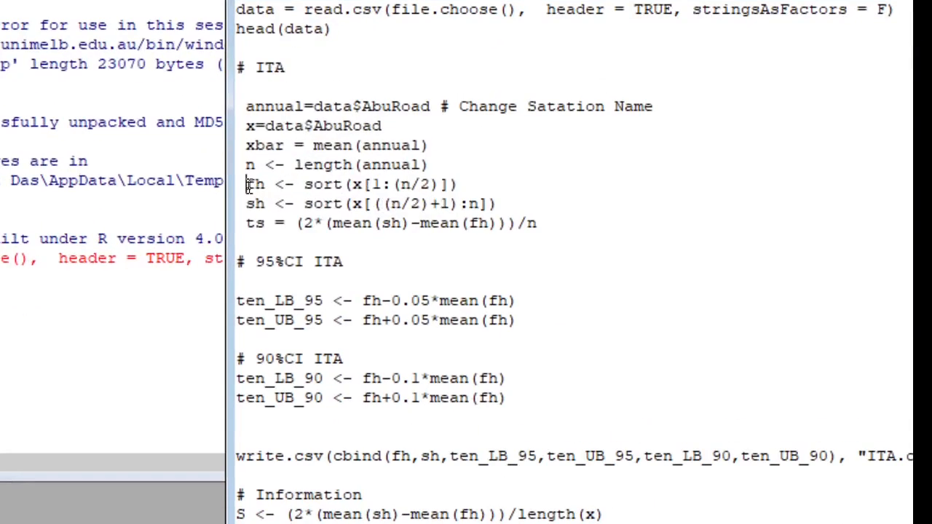
double_click(252, 184)
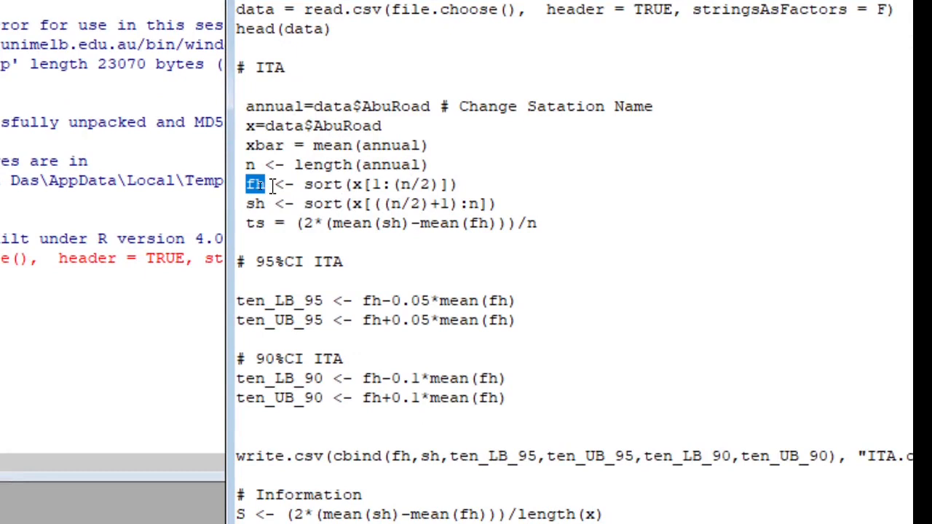
mouse_move(431, 184)
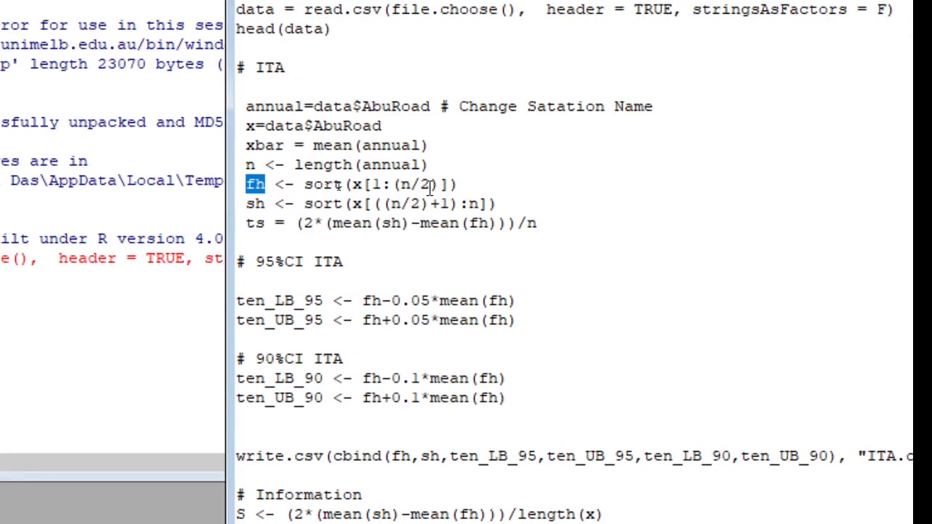
double_click(254, 203)
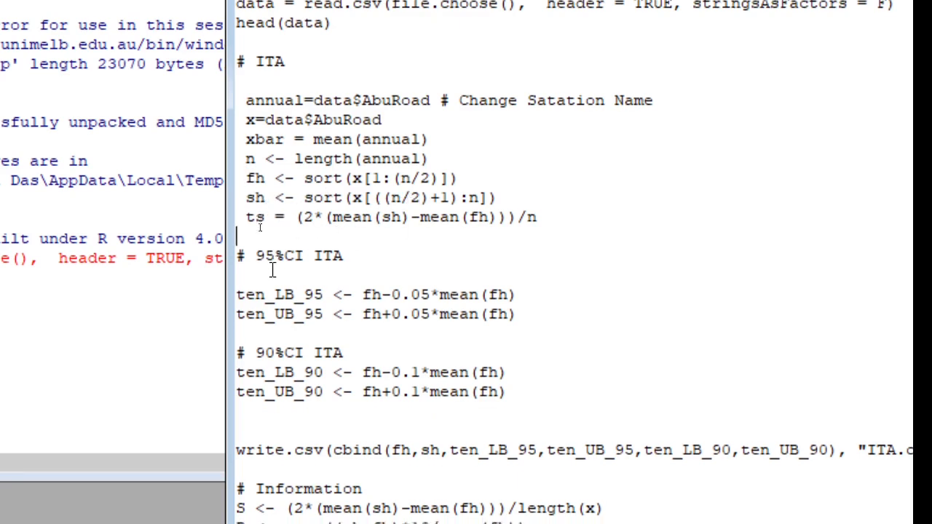
scroll(down, 3)
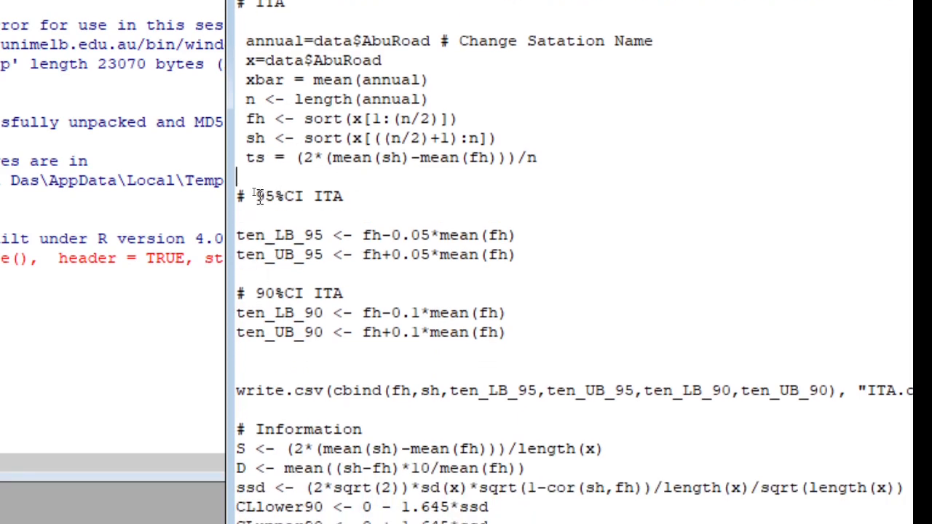
double_click(277, 292)
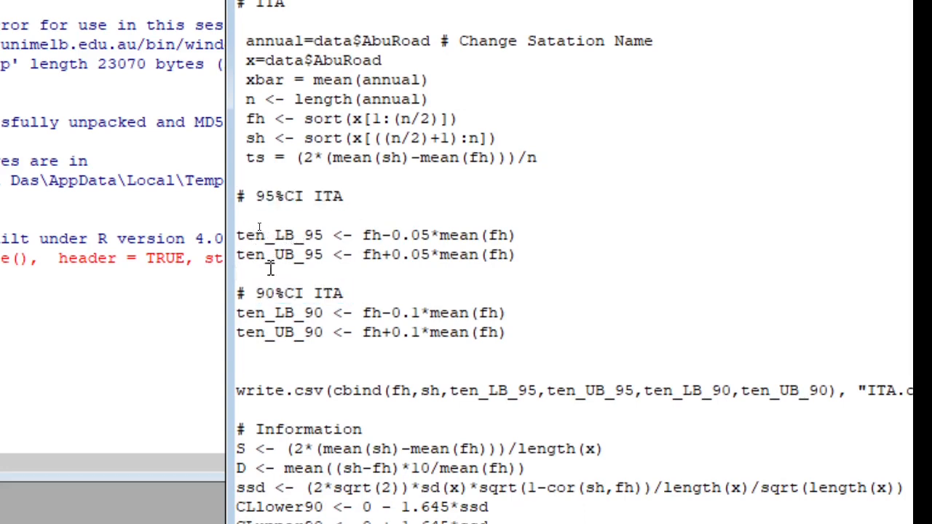
scroll(down, 3)
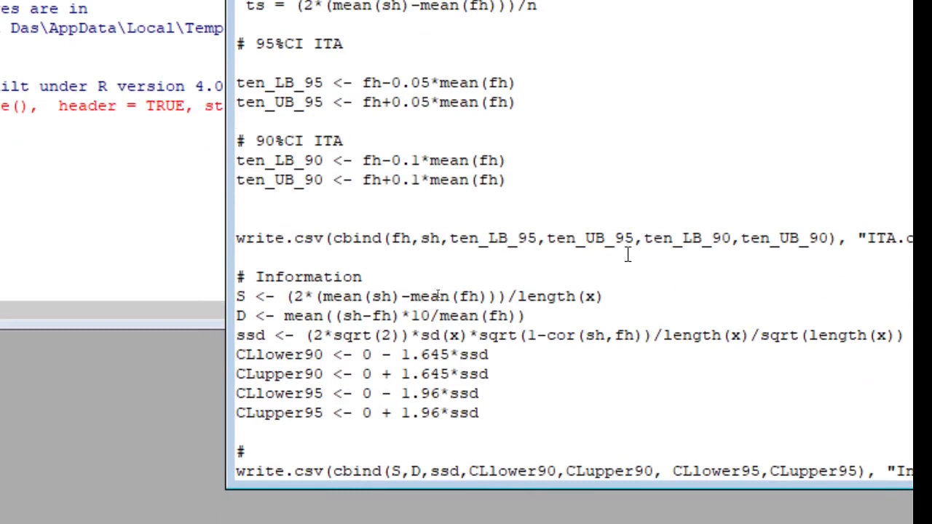
mouse_move(361, 238)
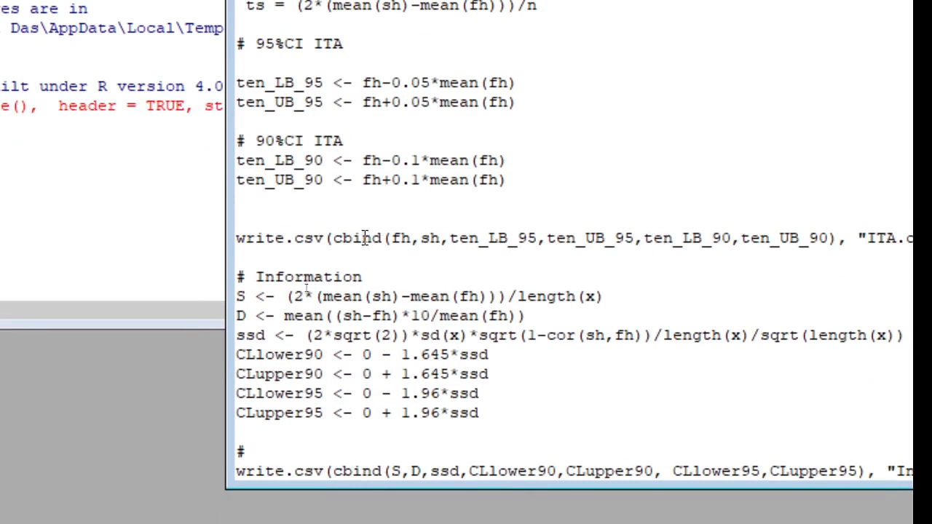
click(566, 237)
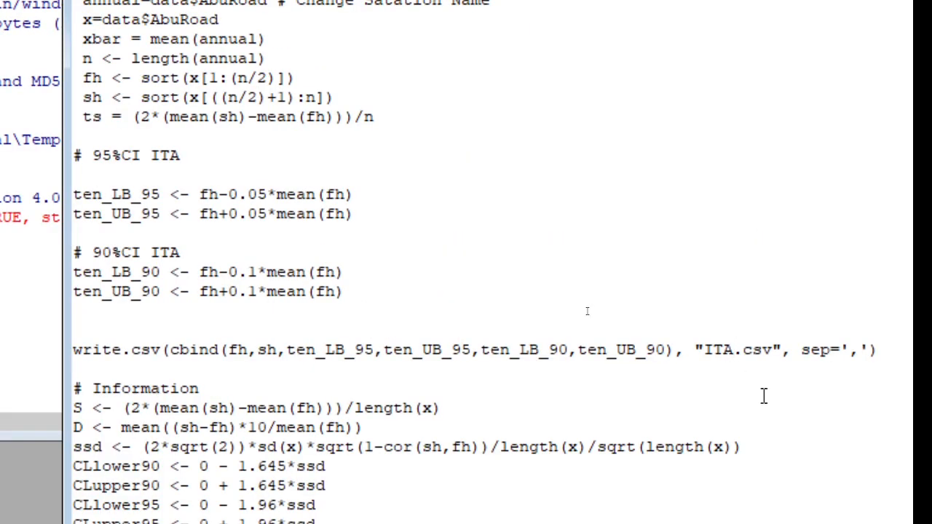
Rename the outputs to ITA_AbuRoad.csv and Information_ITA_AbuRaod.csv
text(_Abu)
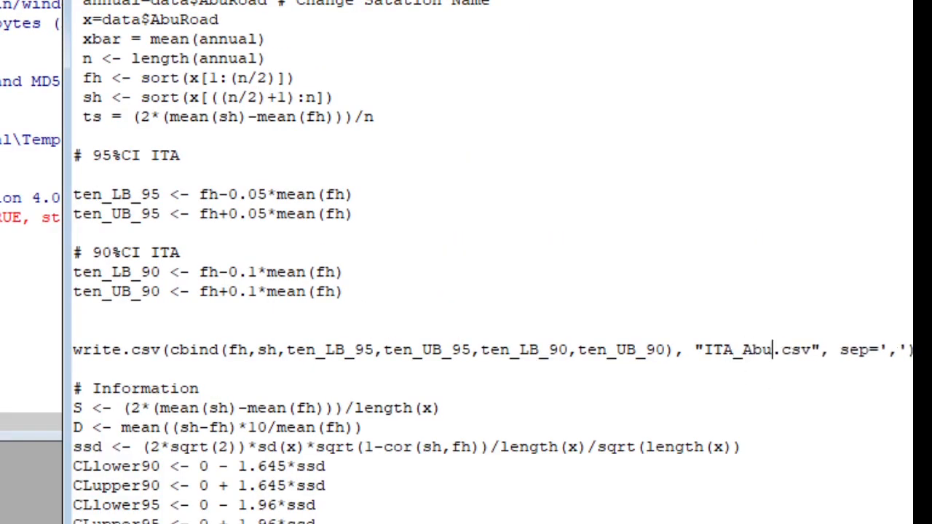
text(Road)
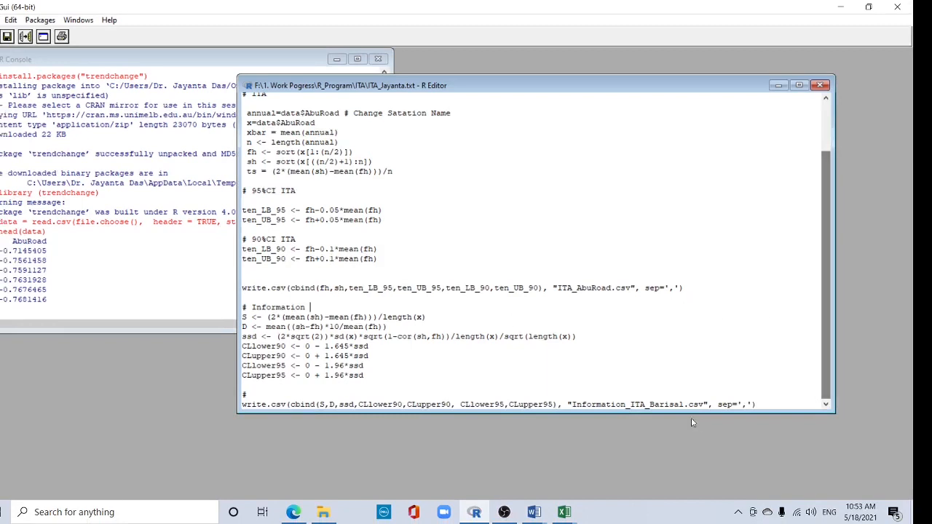
double_click(663, 404)
text(Abu)
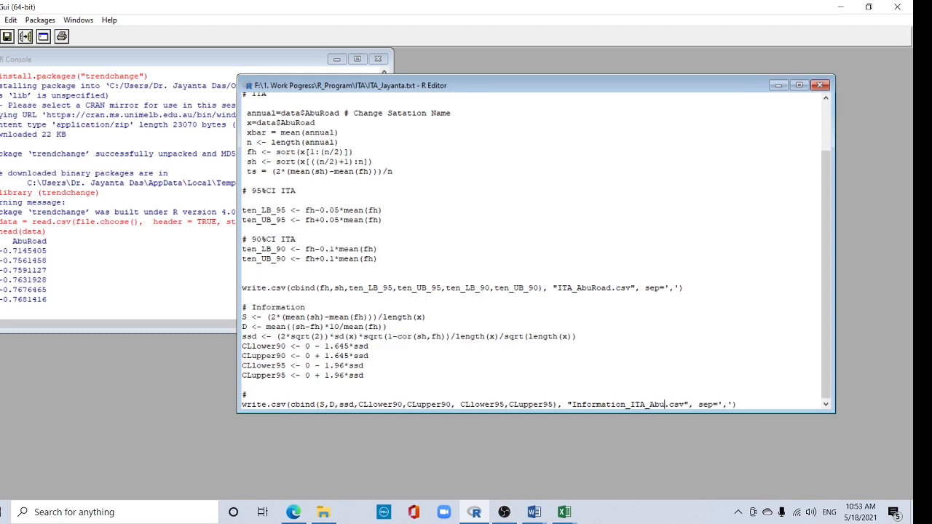
text(Raod)
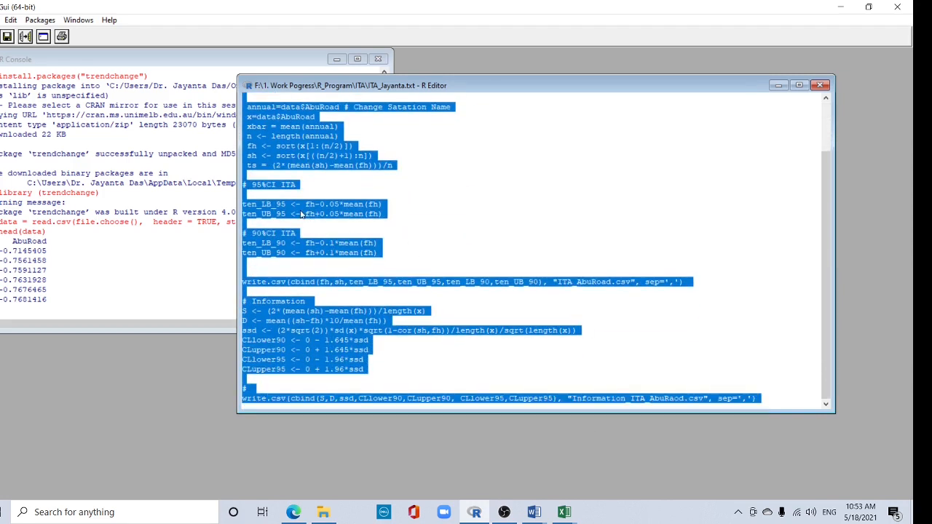
Run the whole selected ITA script, then switch to File Explorer
right_click(302, 214)
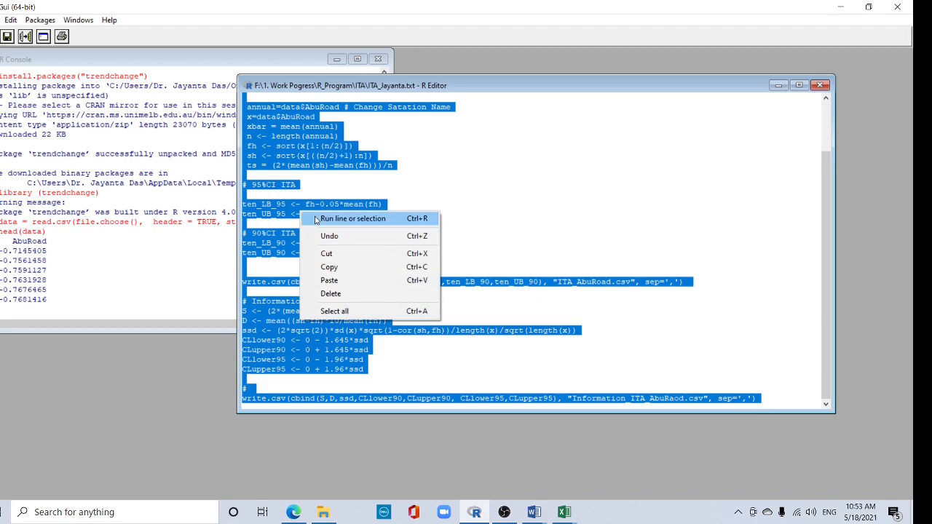
click(352, 218)
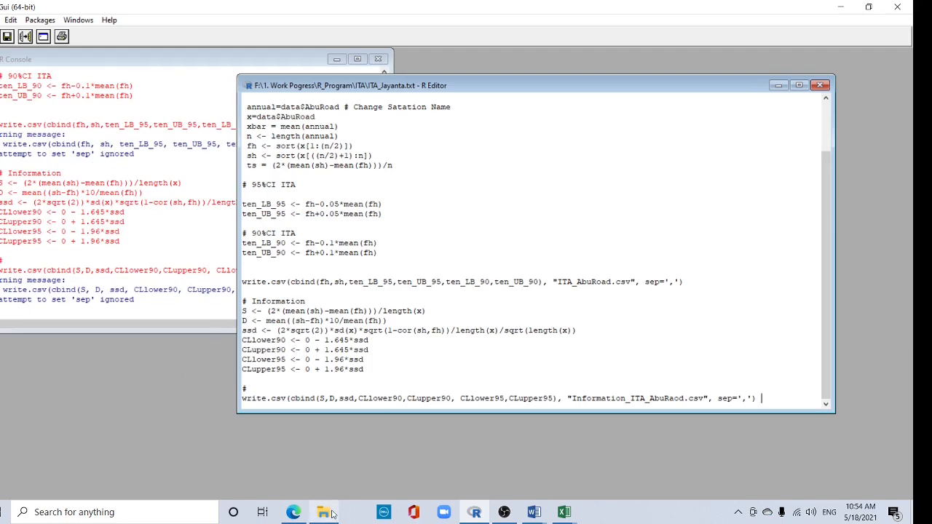
click(324, 512)
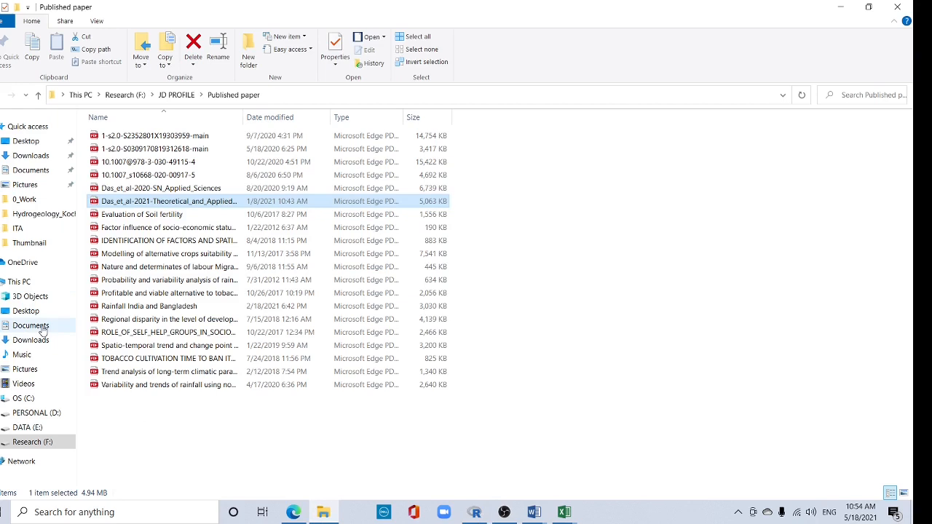
Open ITA_AbuRoad.csv from the Documents folder in Excel
click(31, 325)
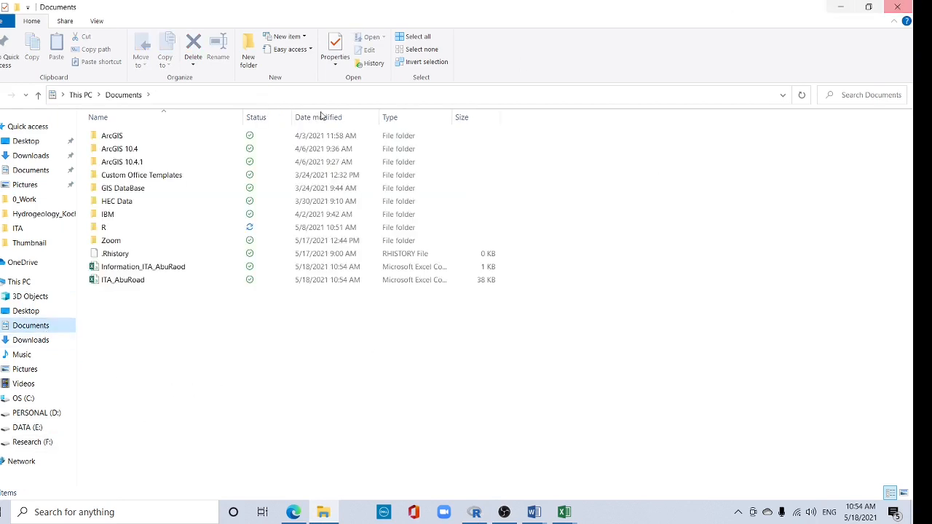
click(122, 279)
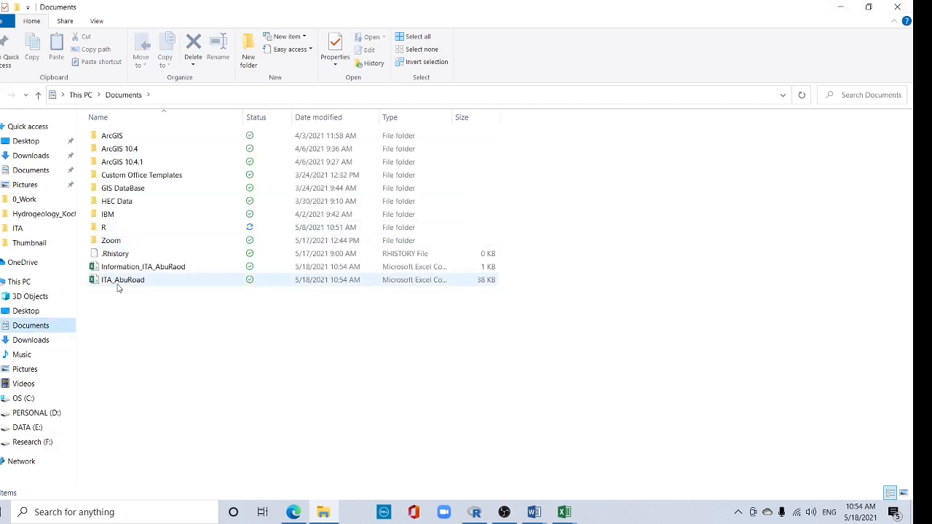
mouse_move(118, 288)
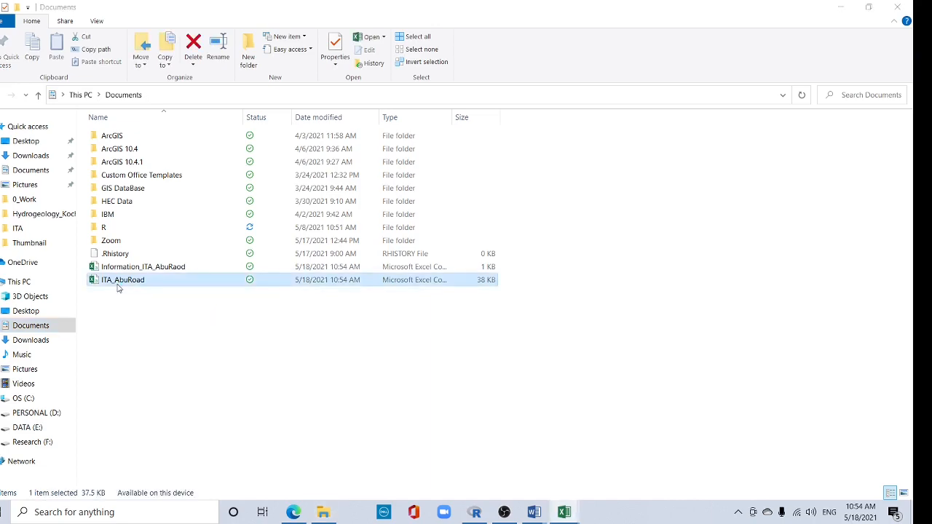
double_click(122, 280)
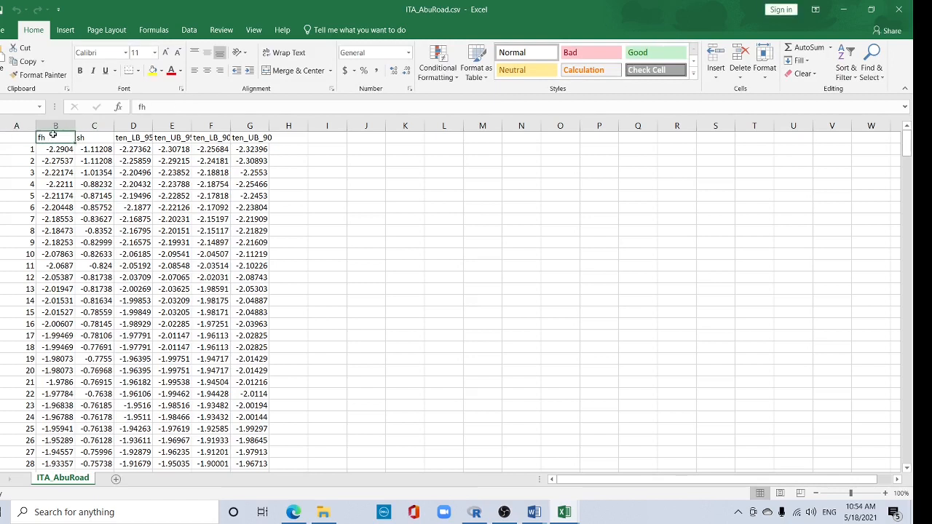
AutoFit columns D–F to show full ten_LB_95, ten_UB_95 and ten_LB_90 values, then return to Documents
click(93, 126)
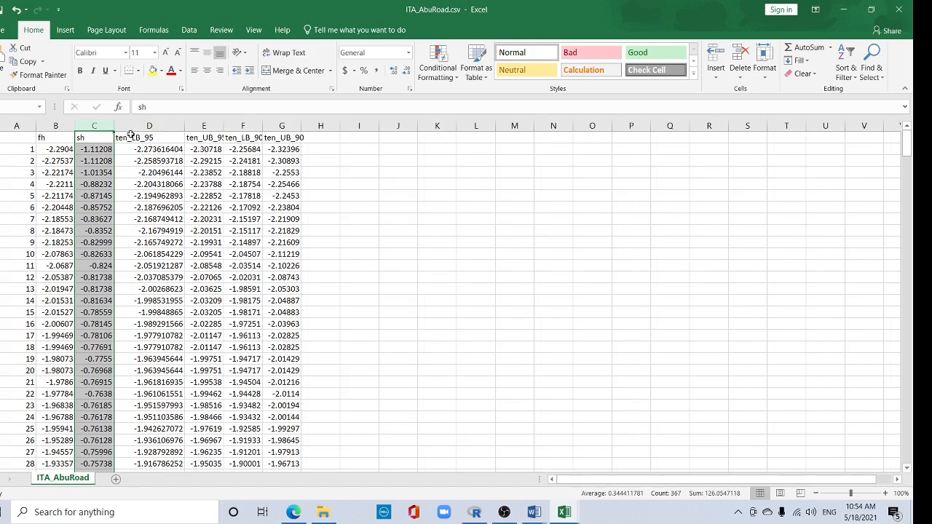
click(148, 137)
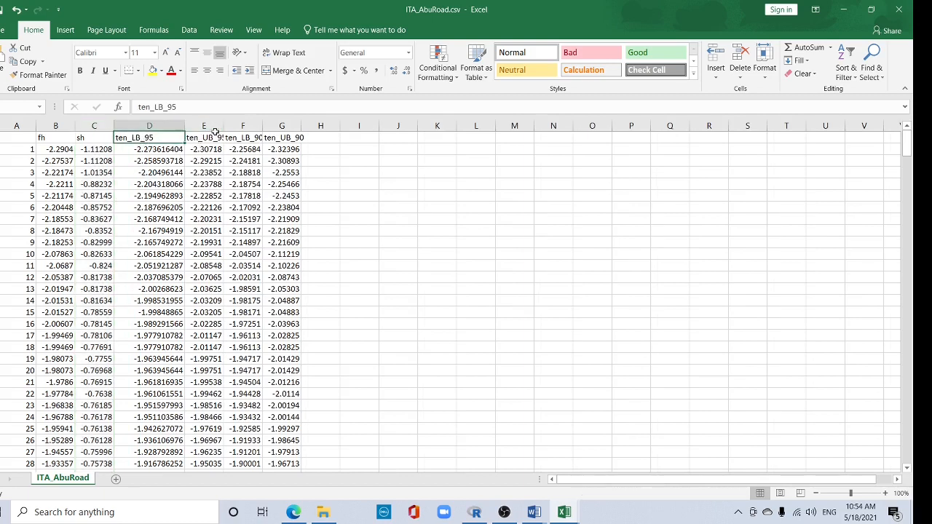
click(216, 137)
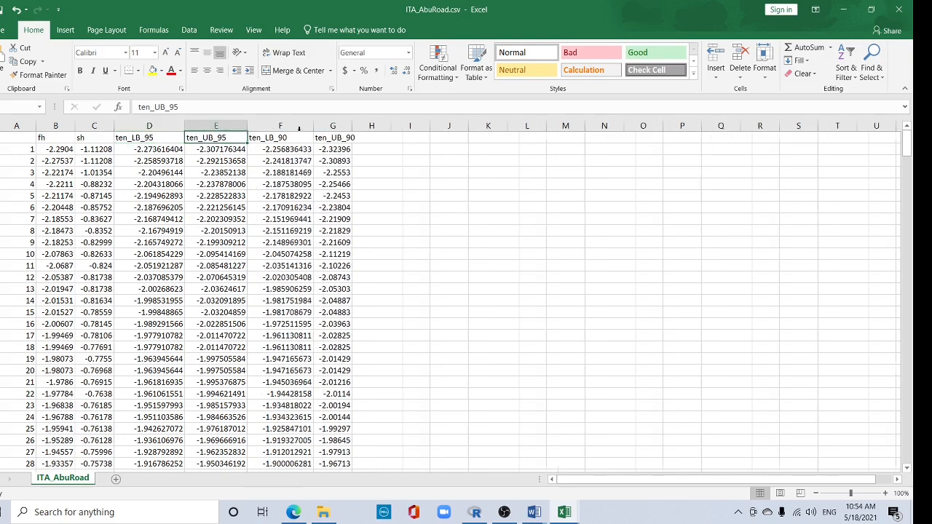
click(333, 137)
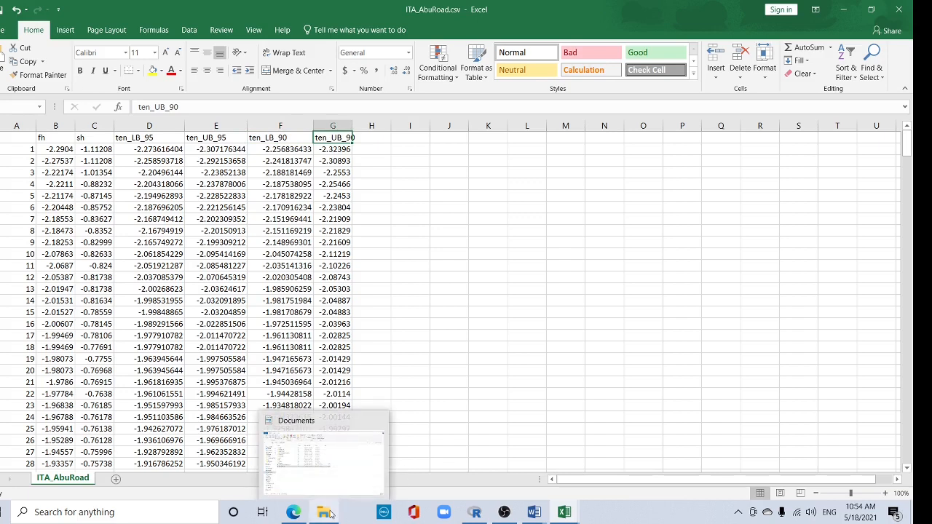
click(325, 511)
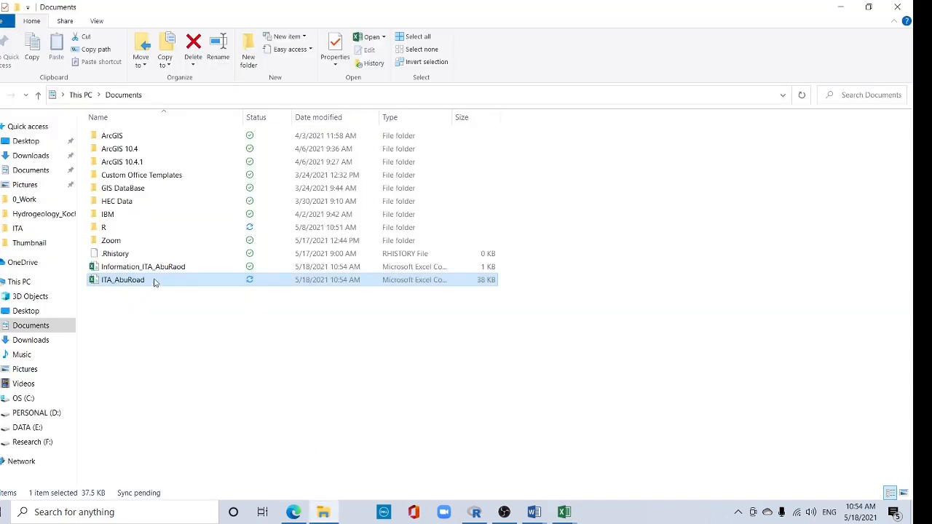
Open Information_ITA_AbuRaod.csv in Excel and inspect the S value in column B
double_click(121, 279)
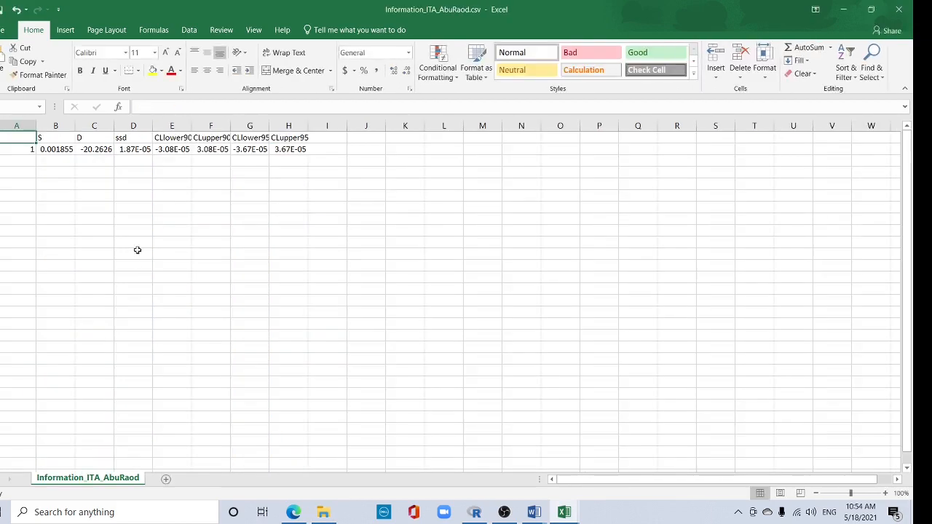
click(56, 149)
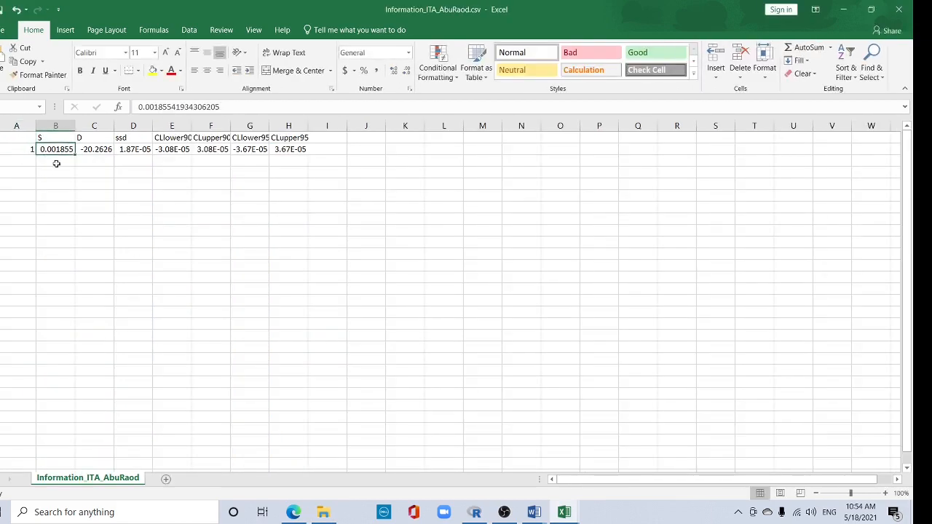
click(55, 126)
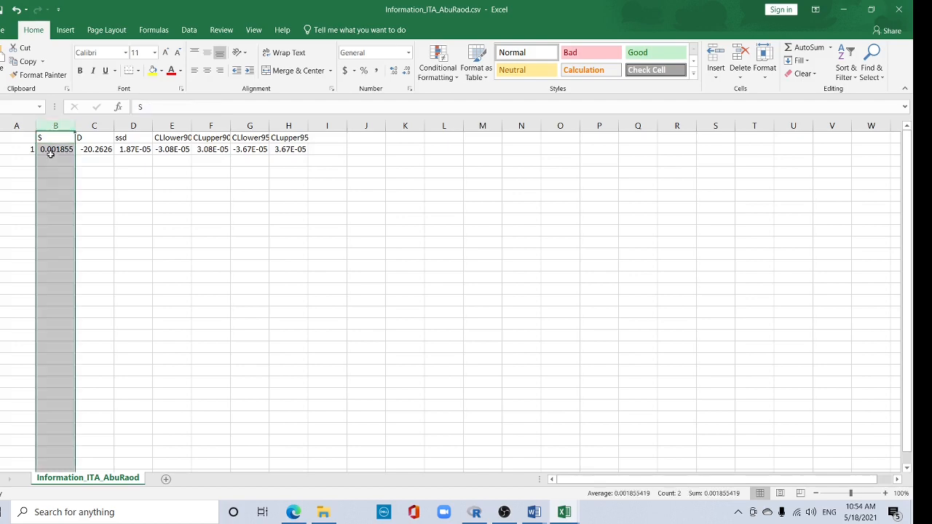
mouse_move(323, 512)
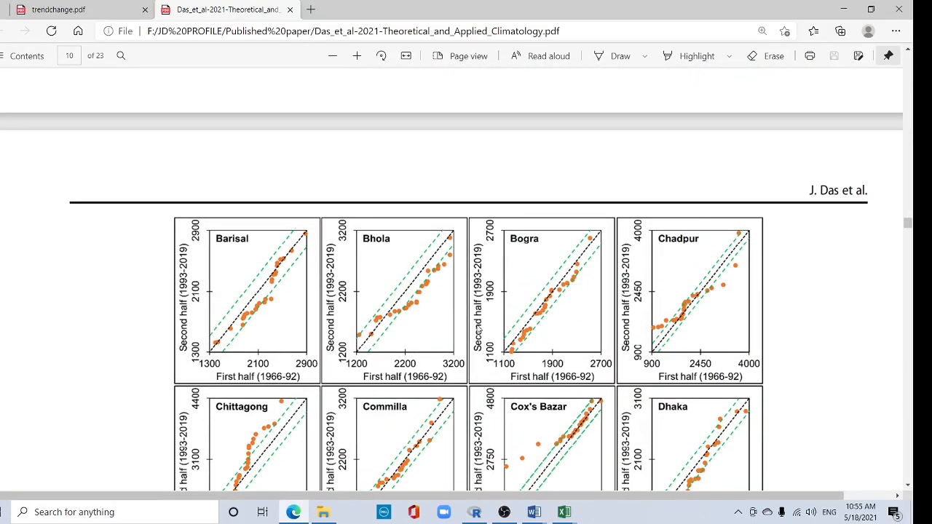
mouse_move(355, 308)
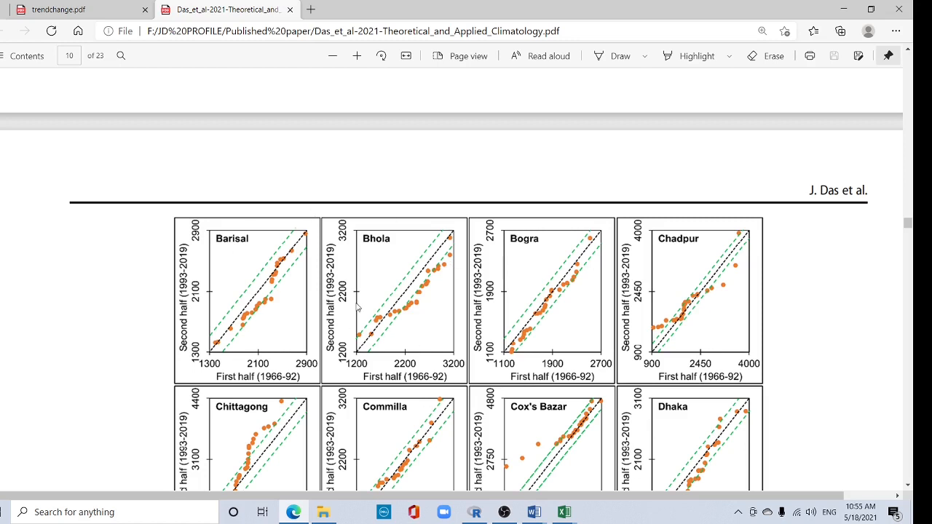